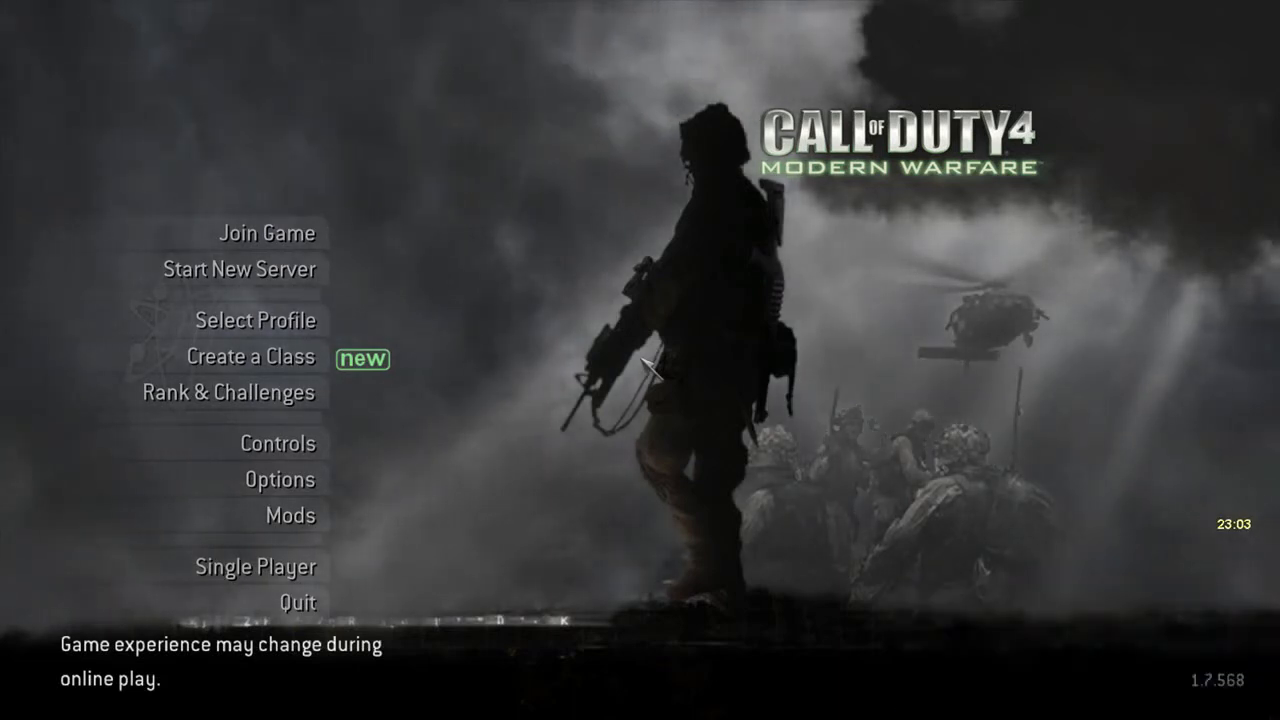
Step: Quit Call of Duty 4 with the console 'quit' command
type("quit")
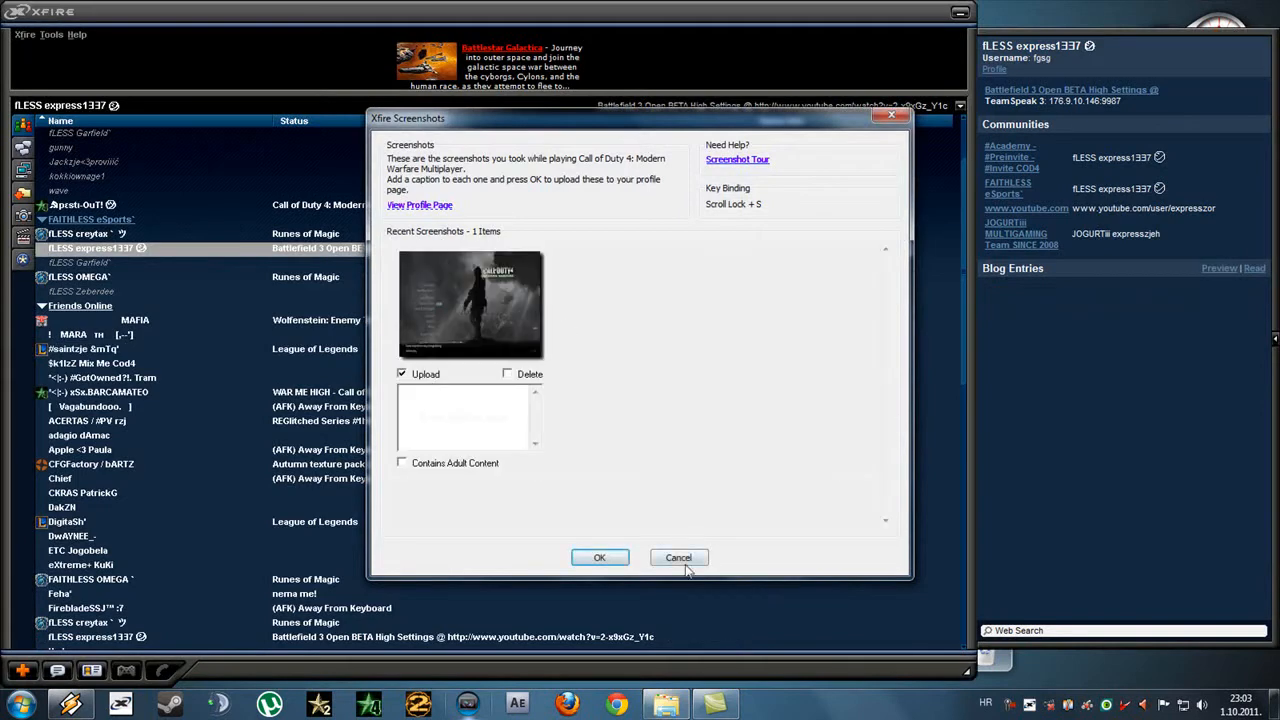
left_click(678, 557)
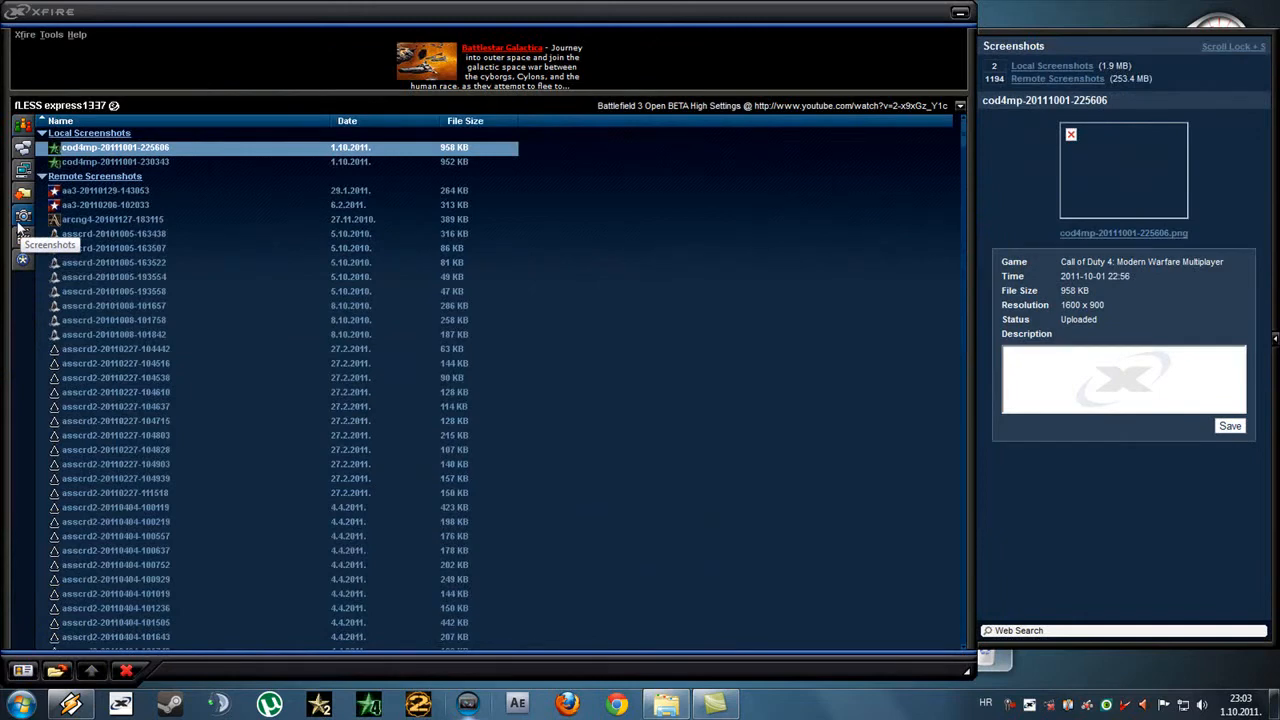
left_click(115, 161)
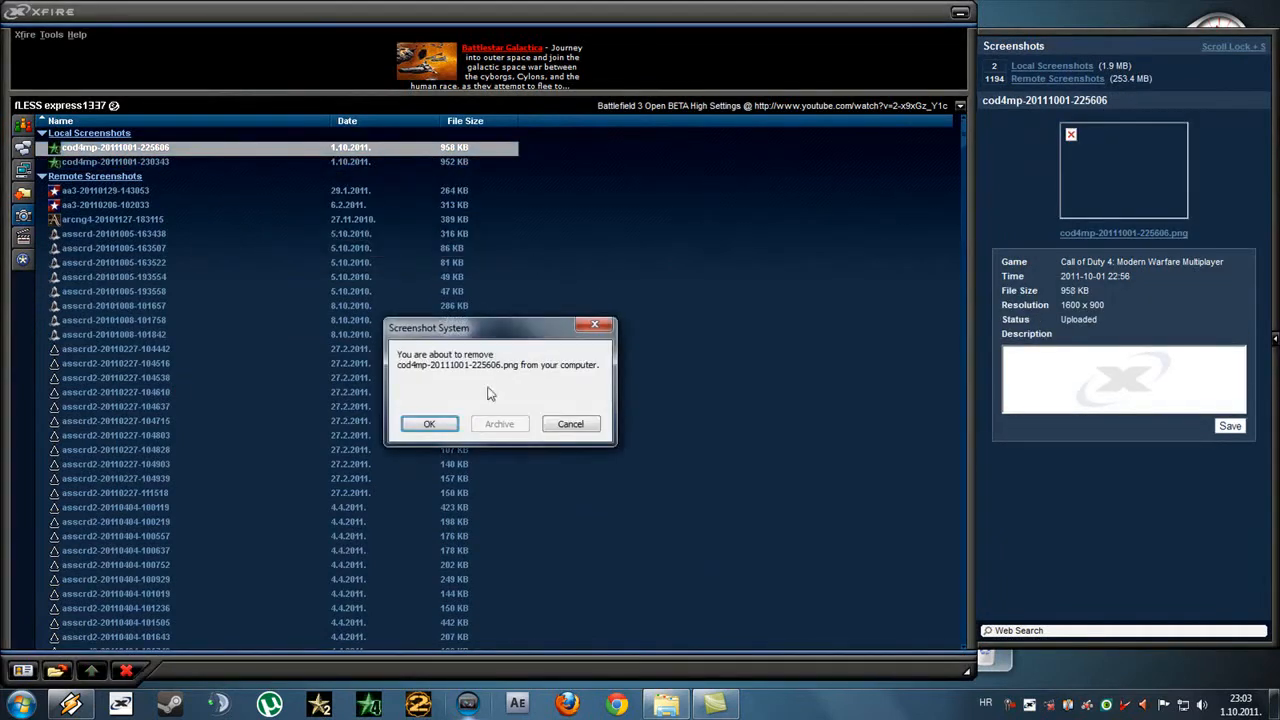
left_click(428, 423)
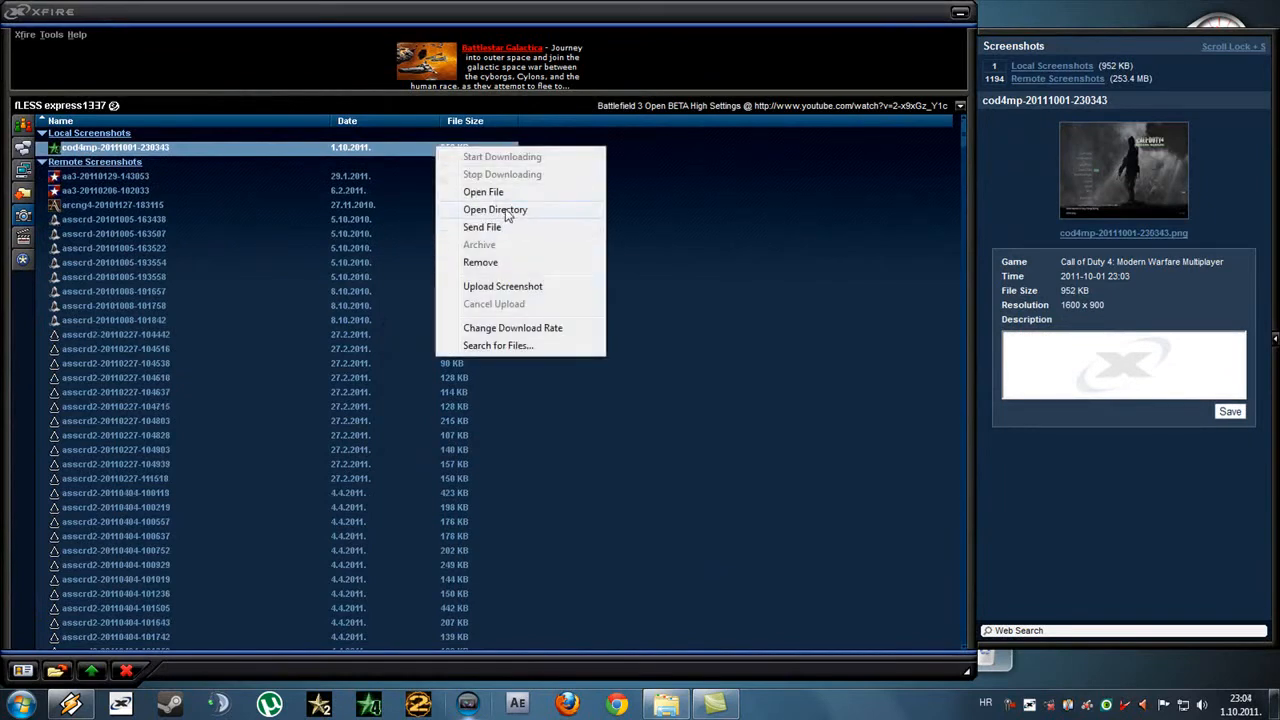
left_click(494, 209)
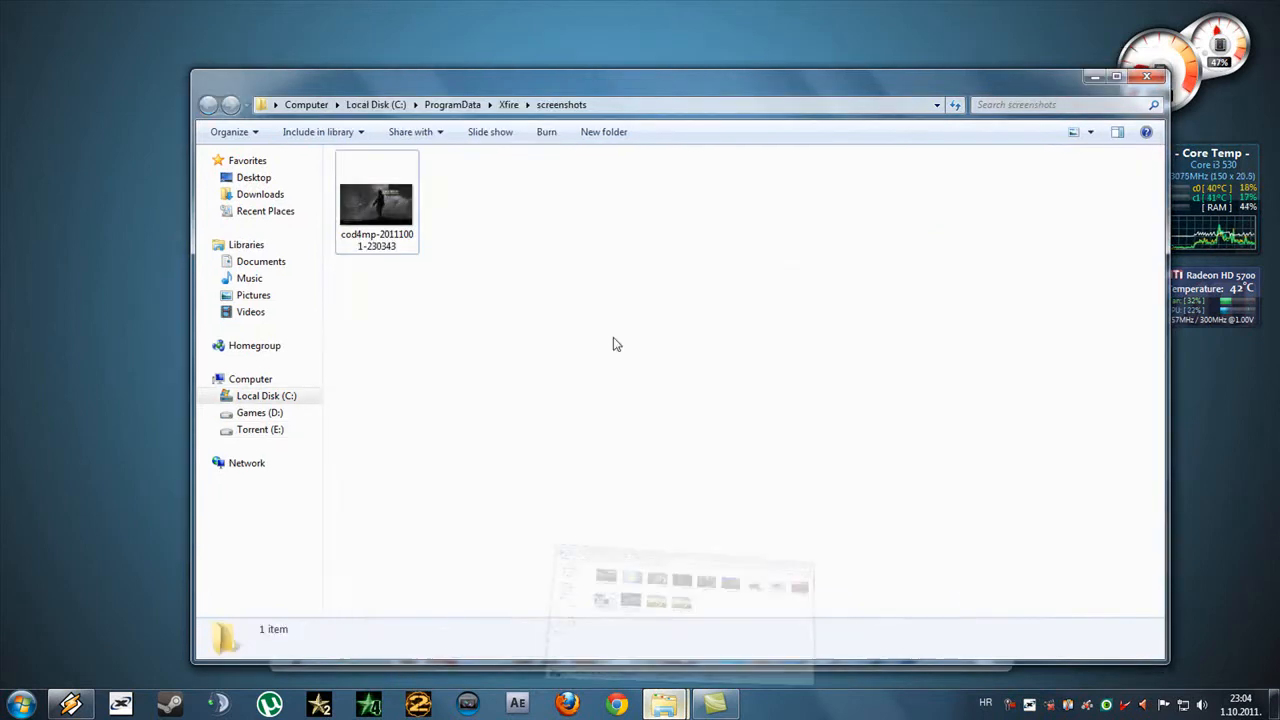
Step: Open the Longboard_by_Miccolo photo in XnView for Windows
left_click(468, 200)
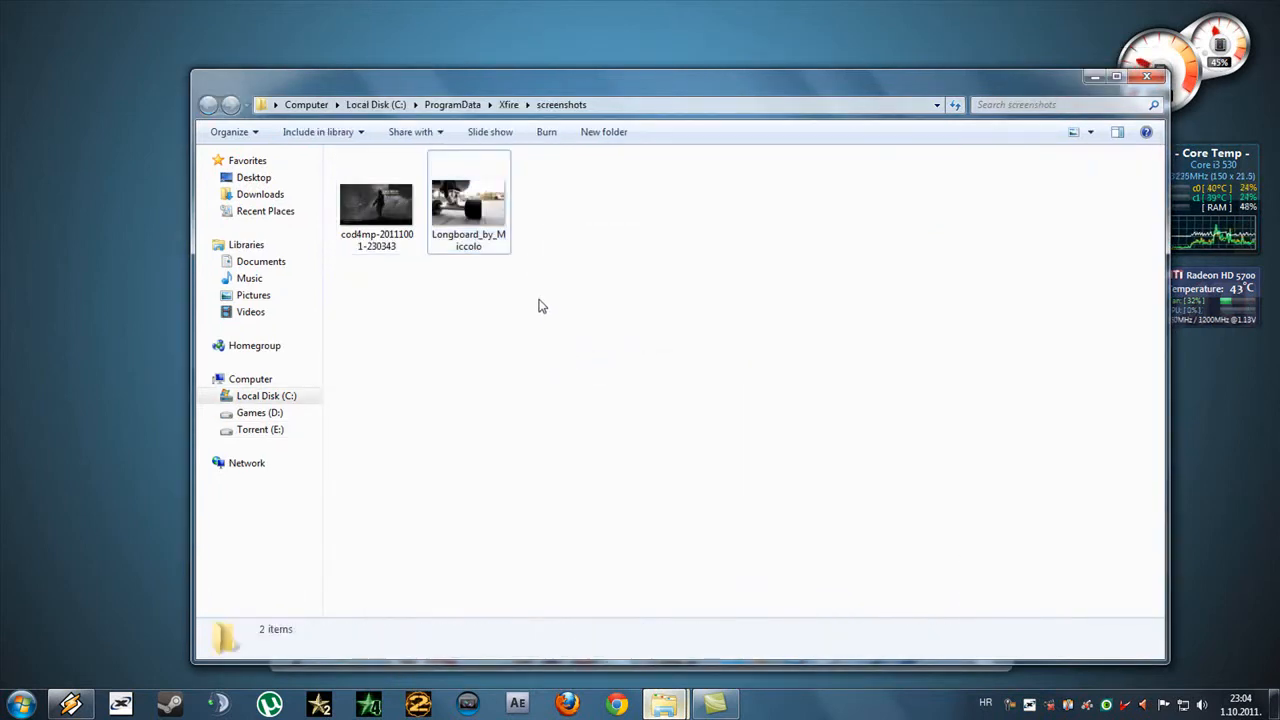
right_click(468, 200)
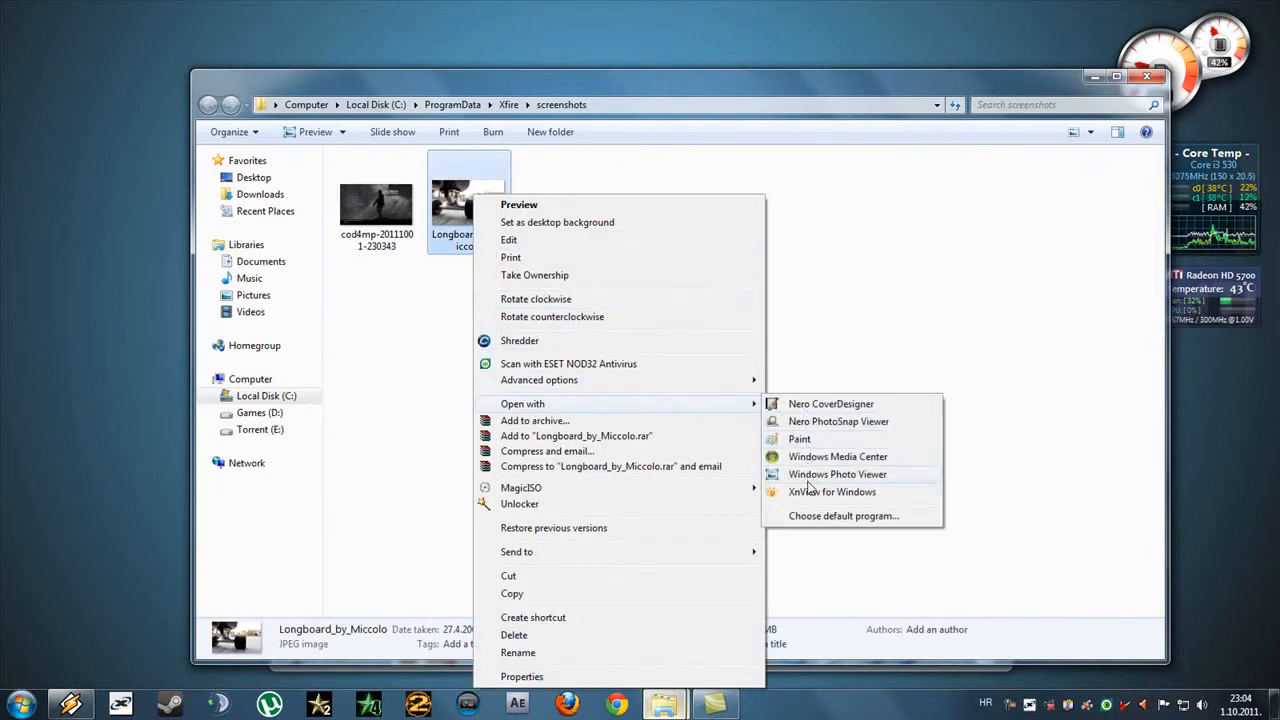
left_click(831, 491)
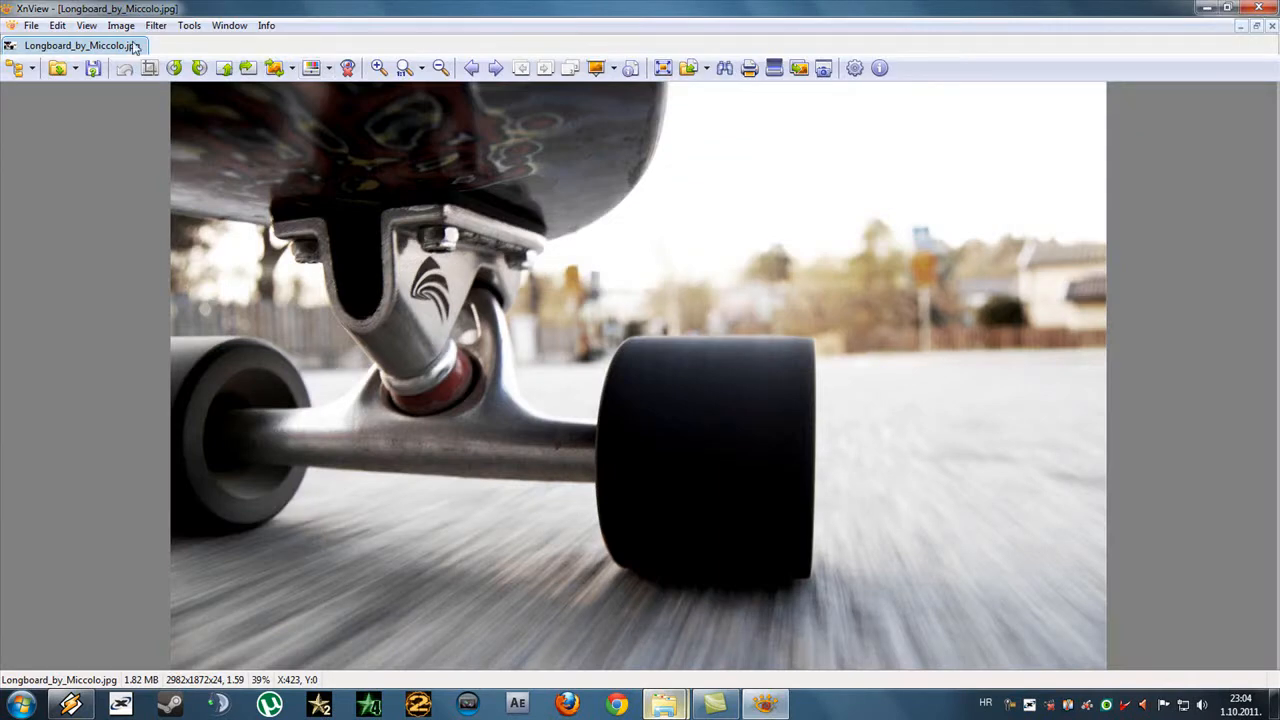
Step: Resize the longboard photo to 1600 × 900 pixels without keeping the ratio
left_click(120, 25)
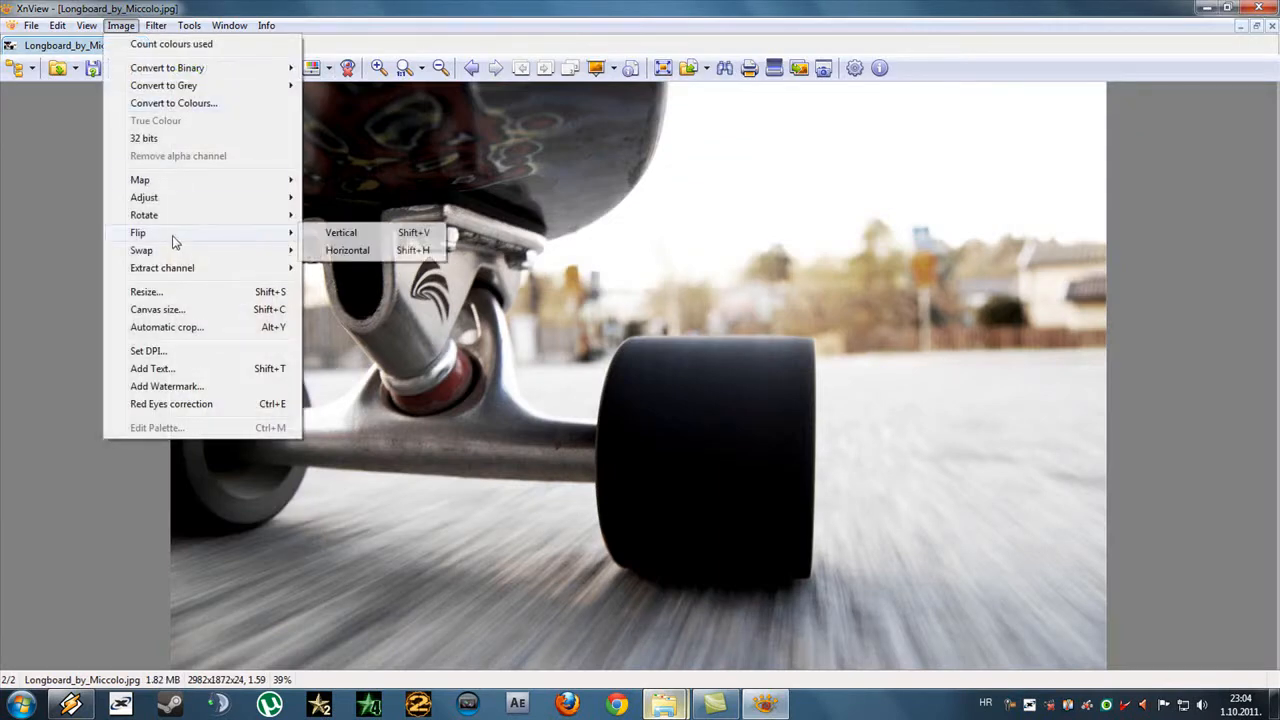
left_click(146, 291)
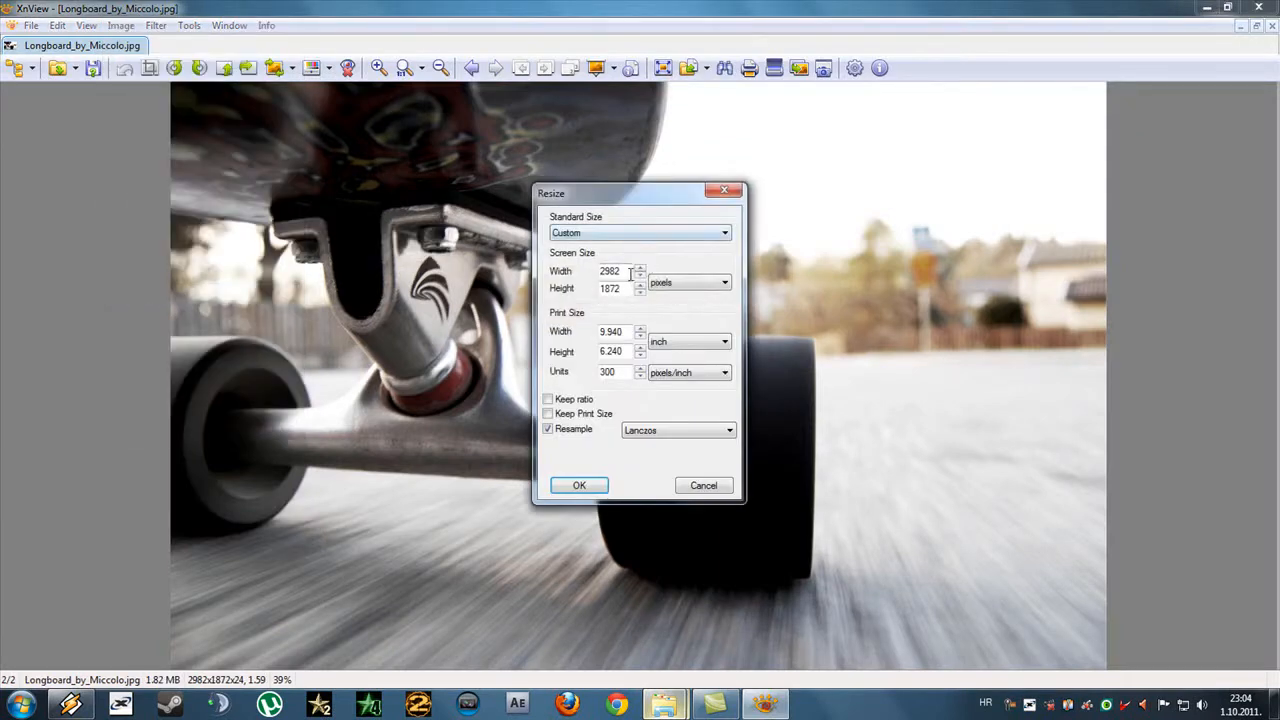
type("1")
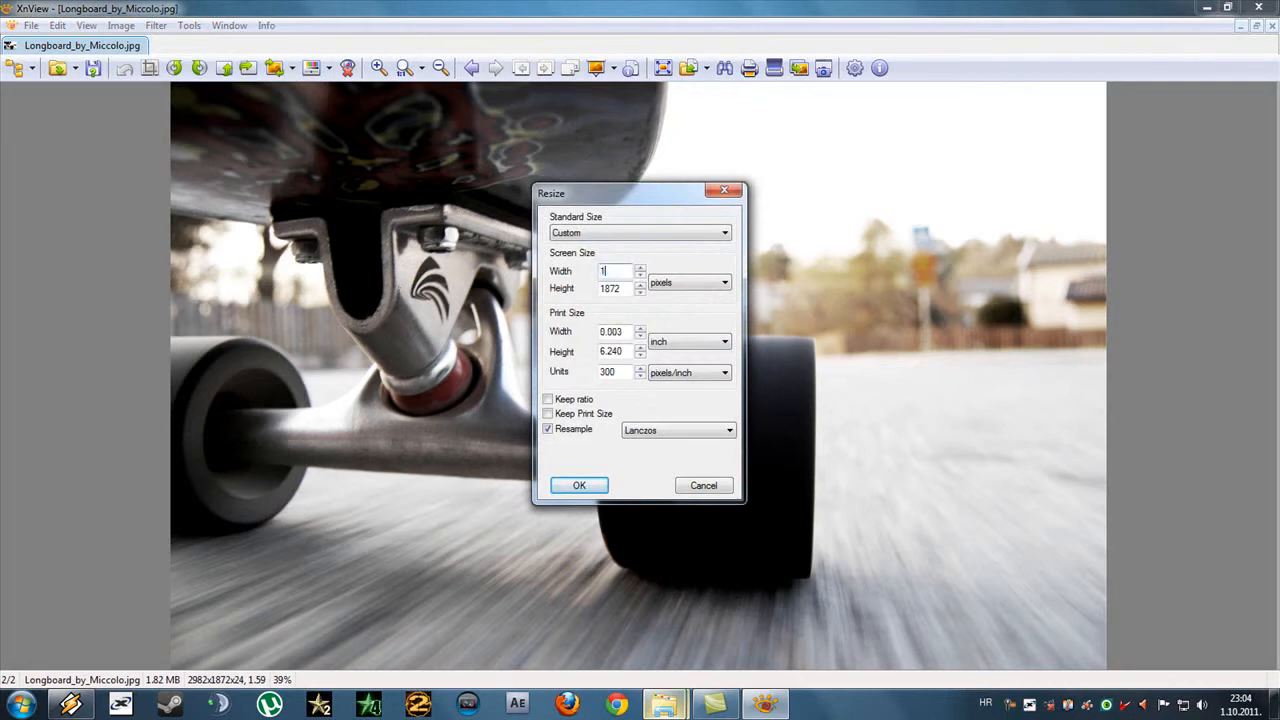
type("1600")
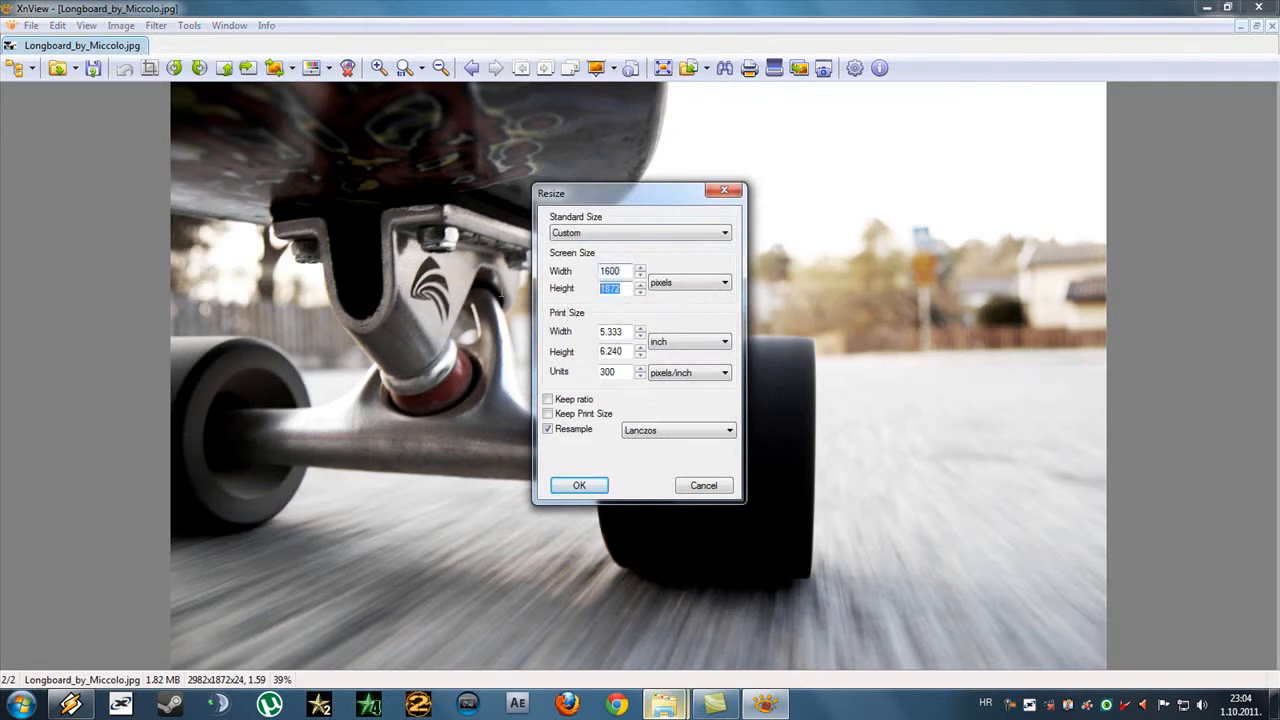
type("900")
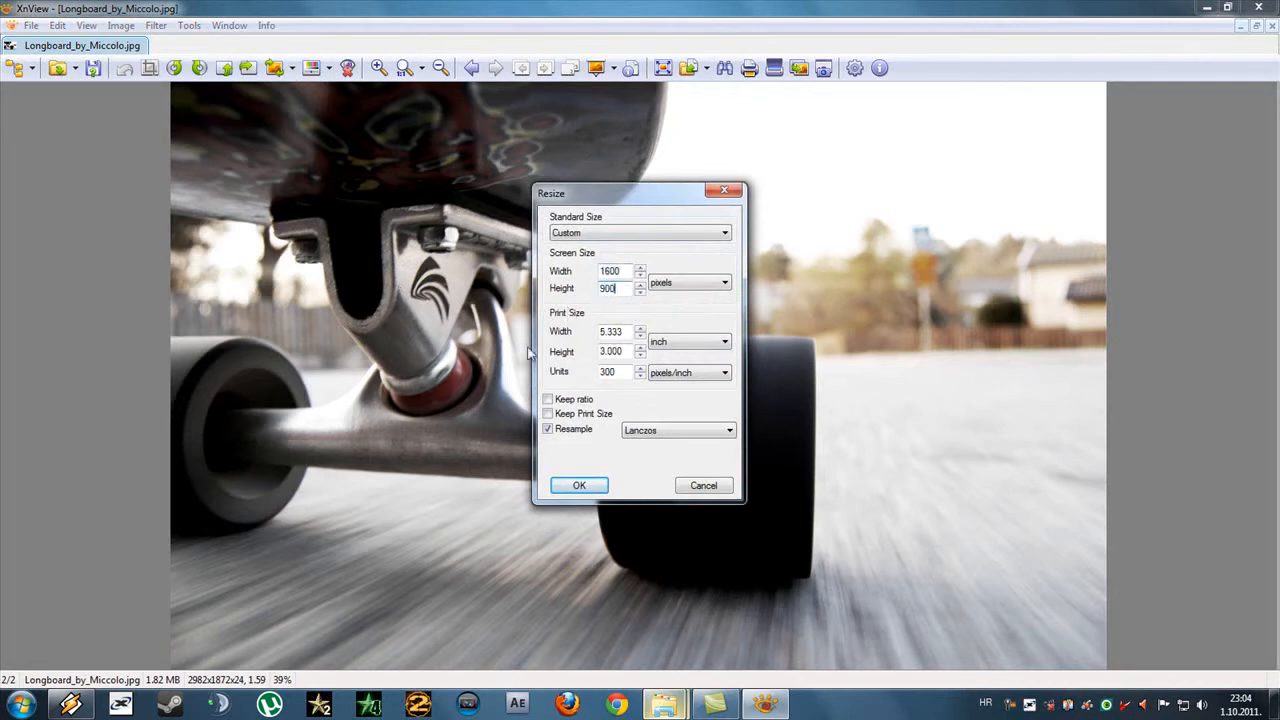
left_click(579, 485)
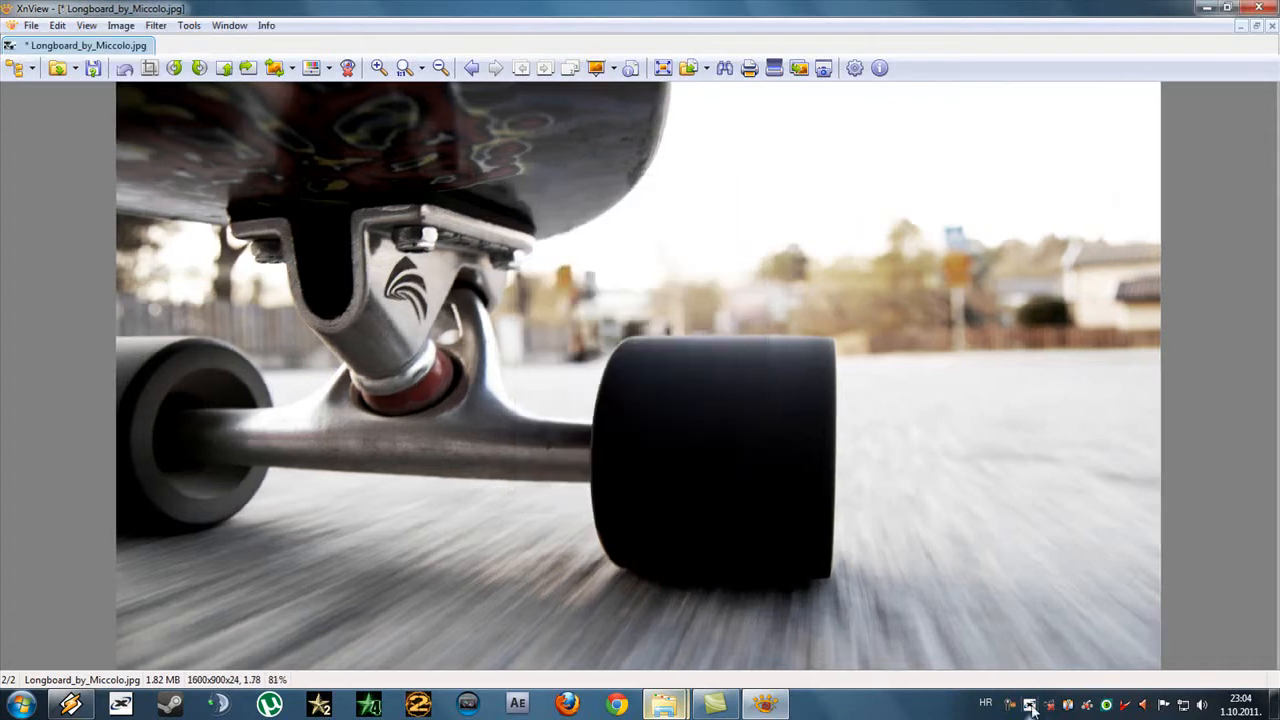
left_click(1030, 704)
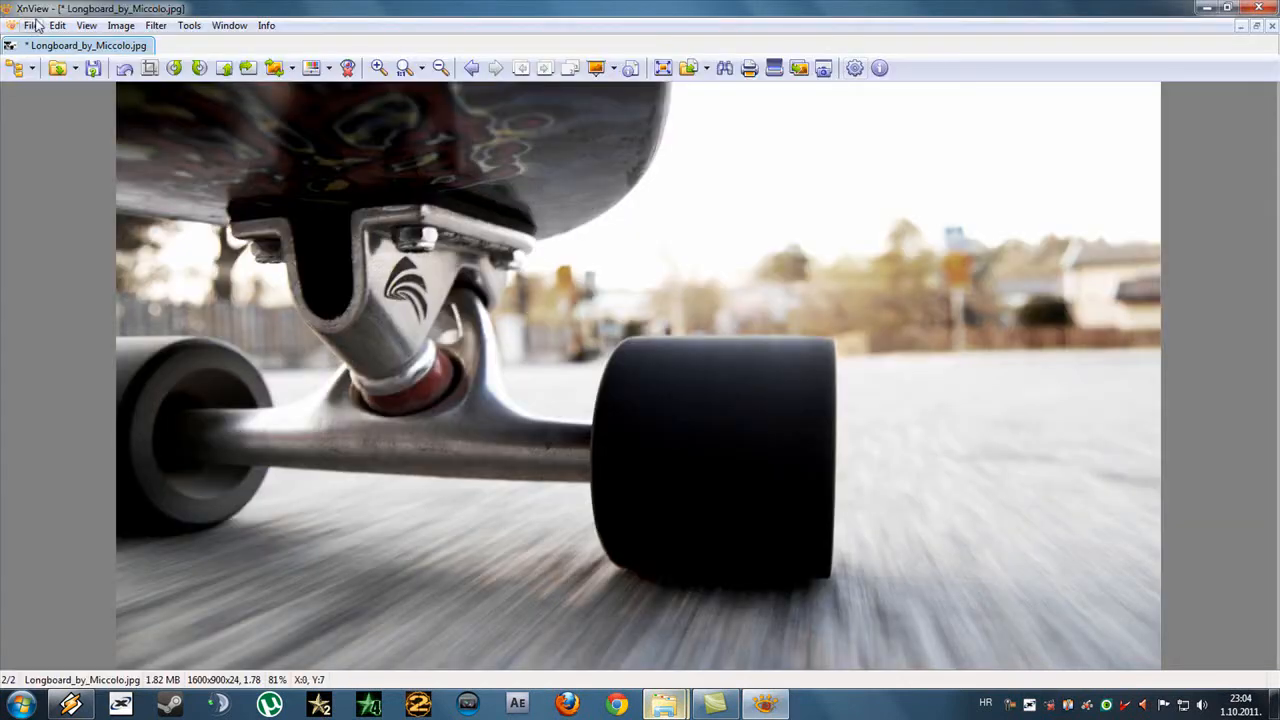
Step: Save the resized longboard photo over the original file
left_click(32, 25)
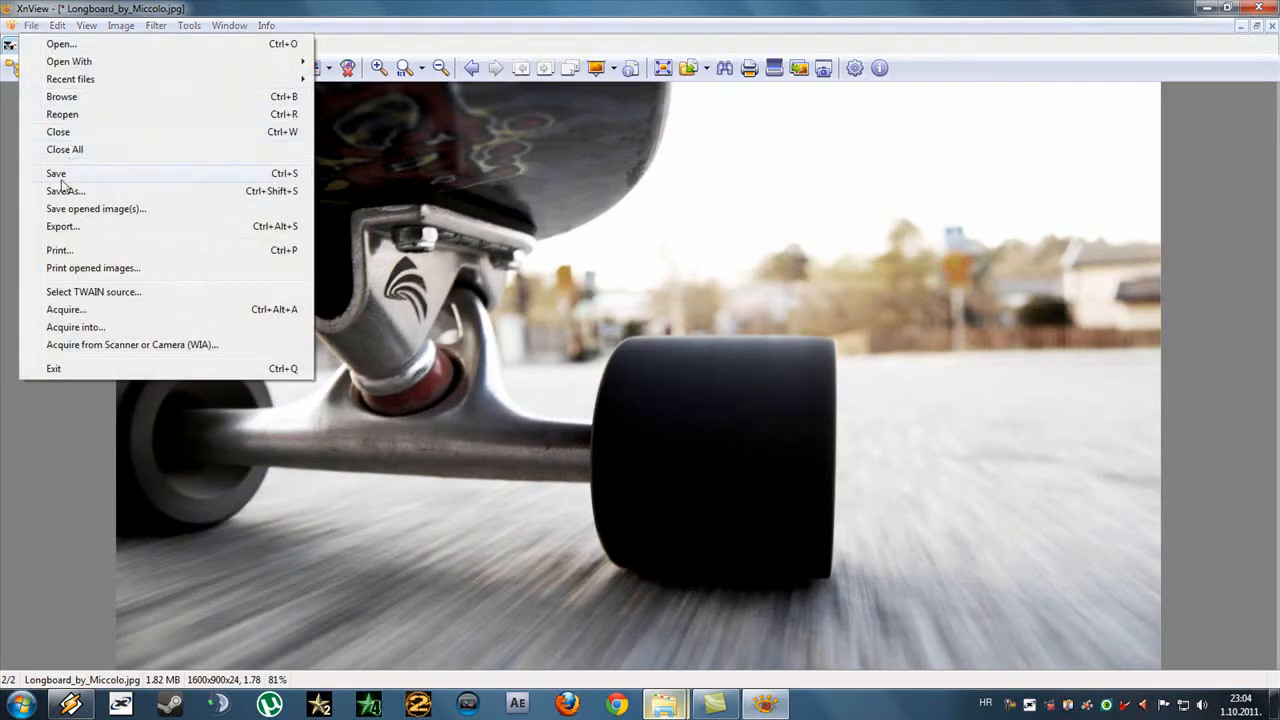
left_click(56, 173)
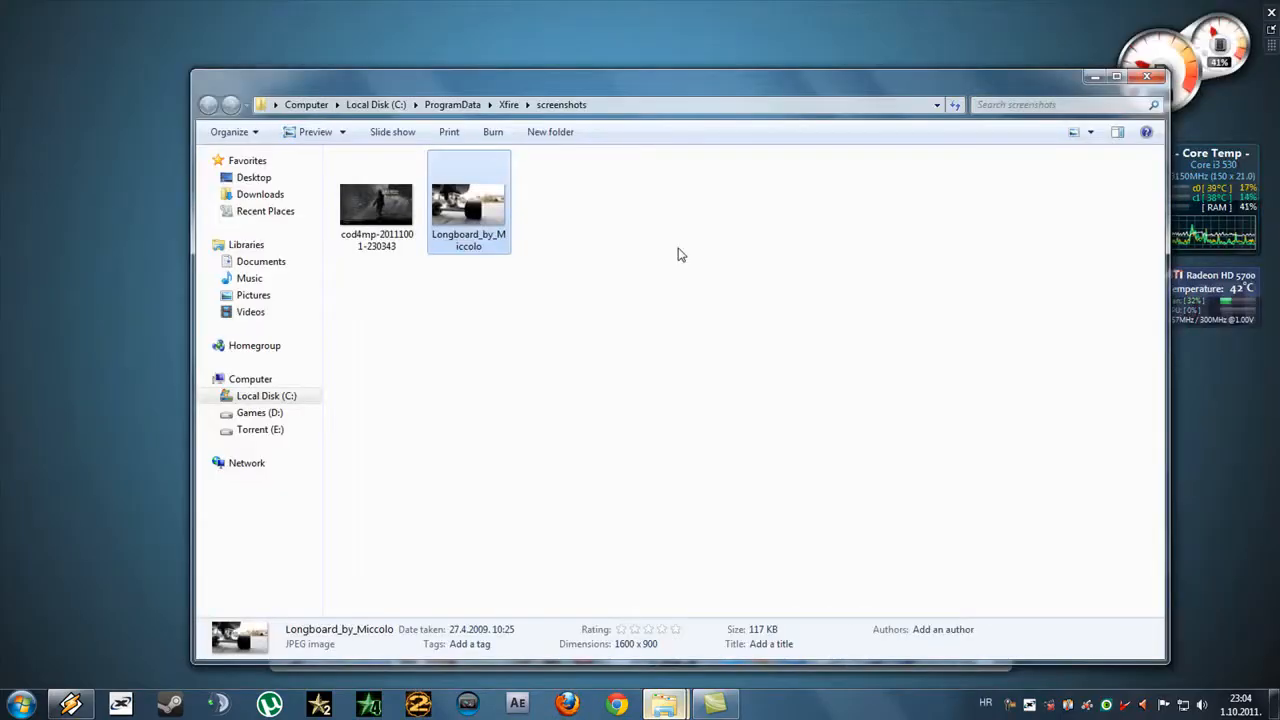
right_click(376, 205)
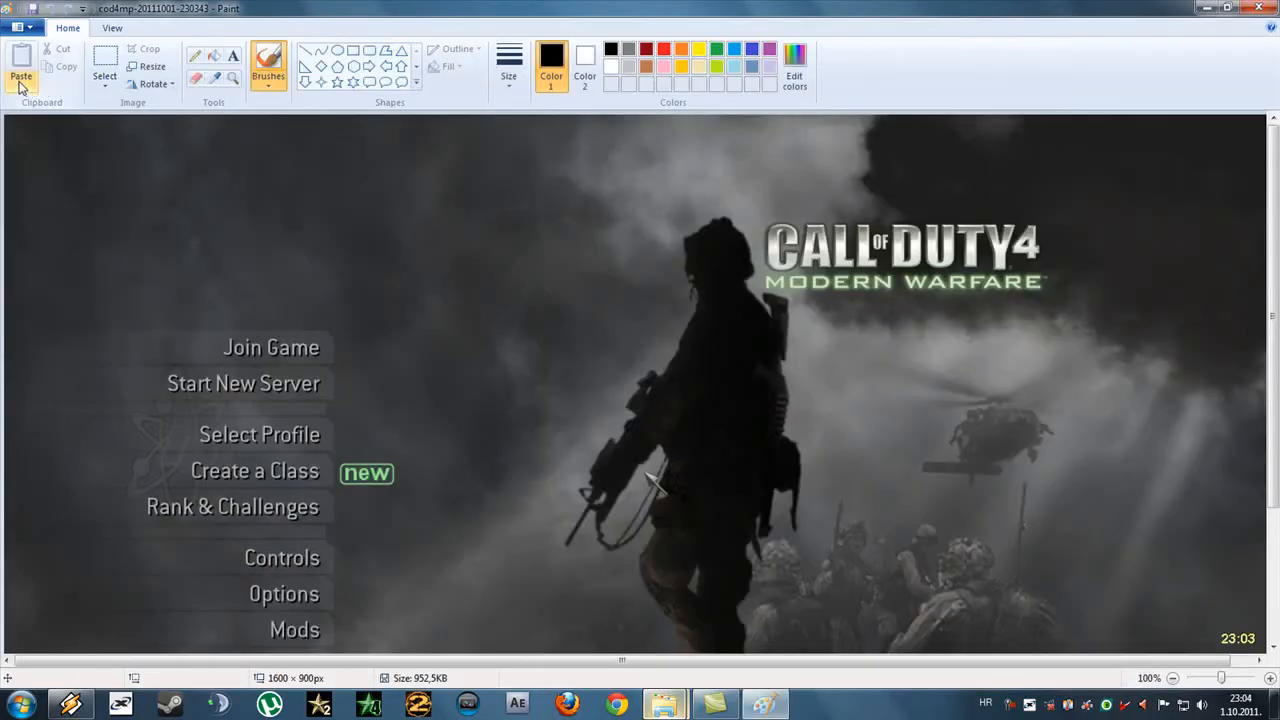
mouse_move(21, 76)
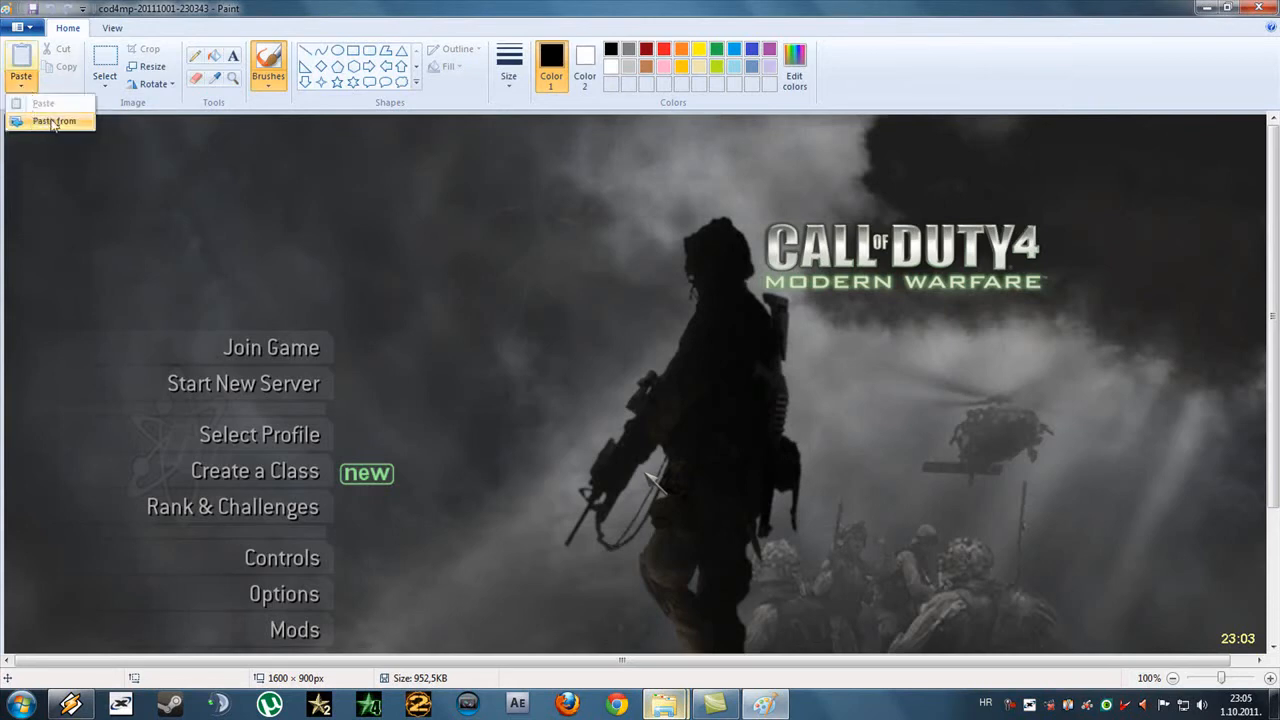
Step: Paste the longboard photo from the Xfire screenshots folder into the screenshot
left_click(54, 121)
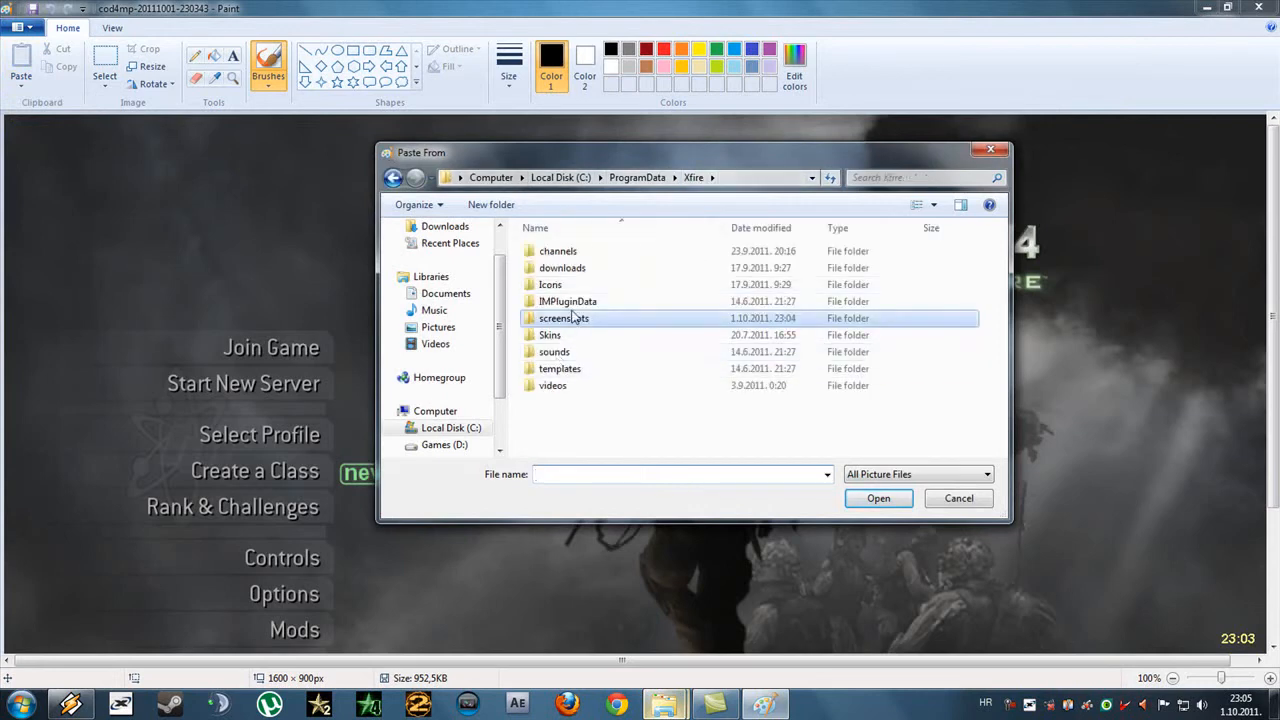
double_click(564, 318)
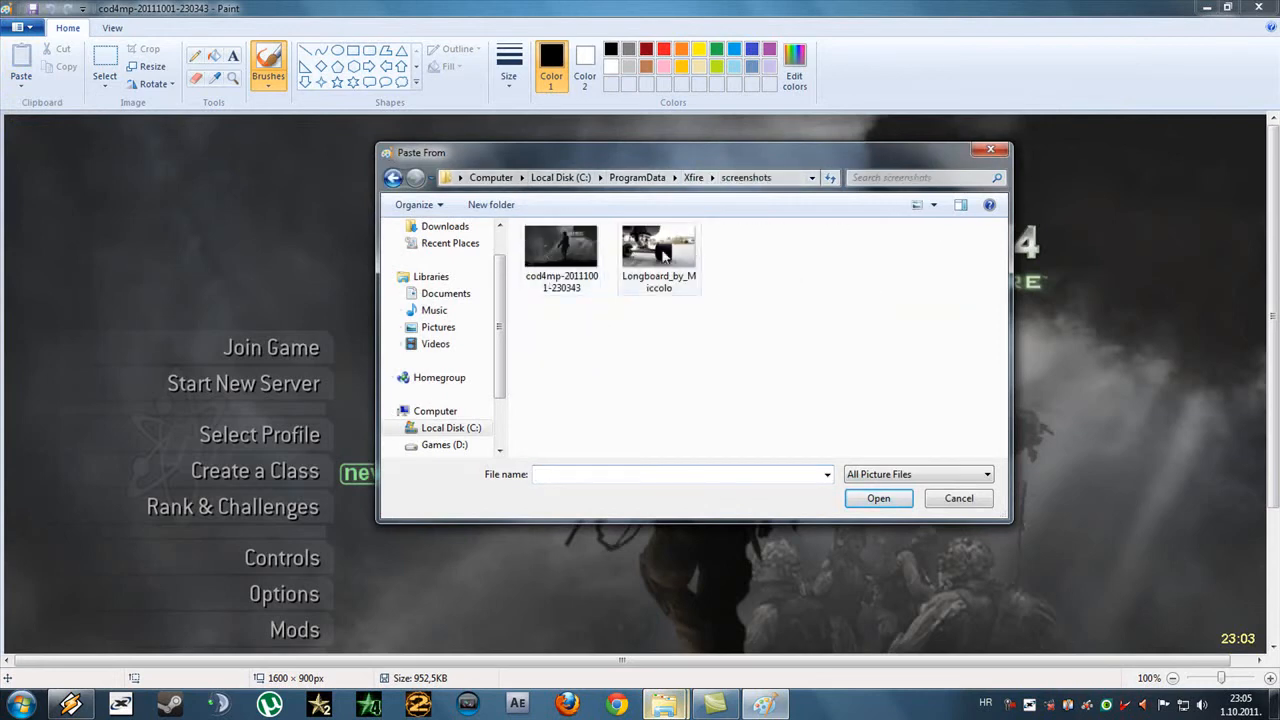
mouse_move(659, 250)
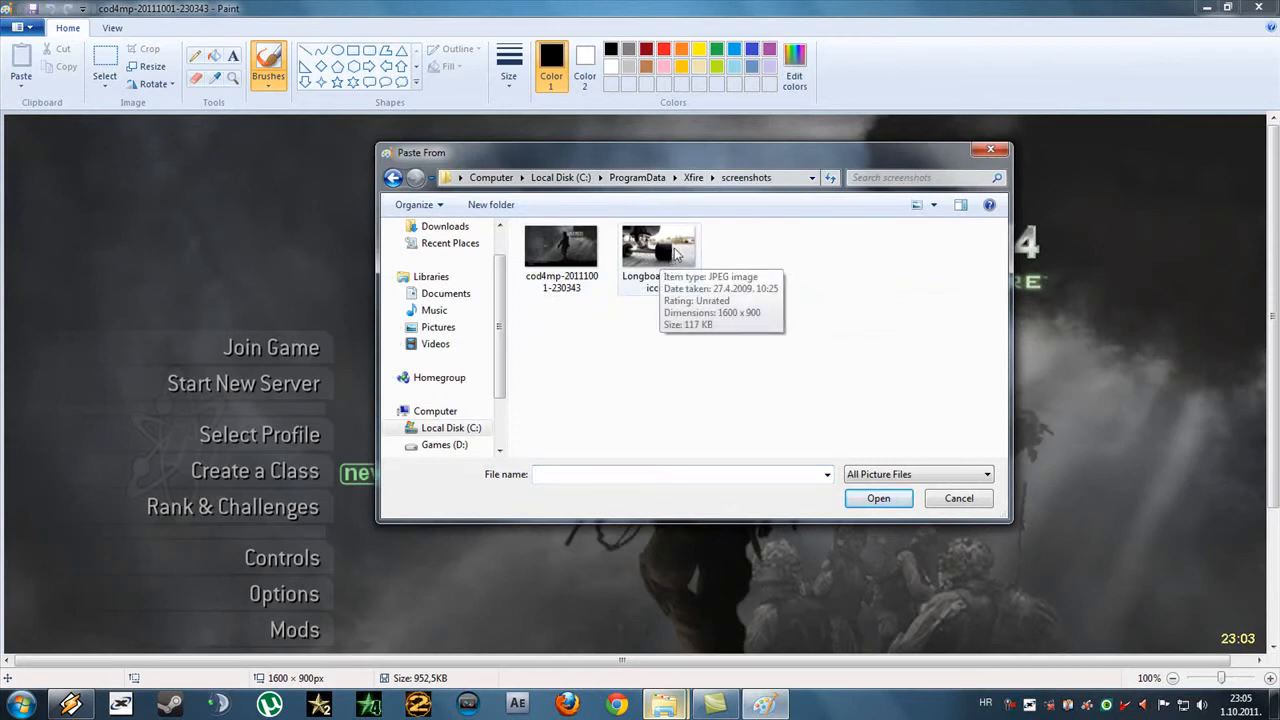
left_click(877, 498)
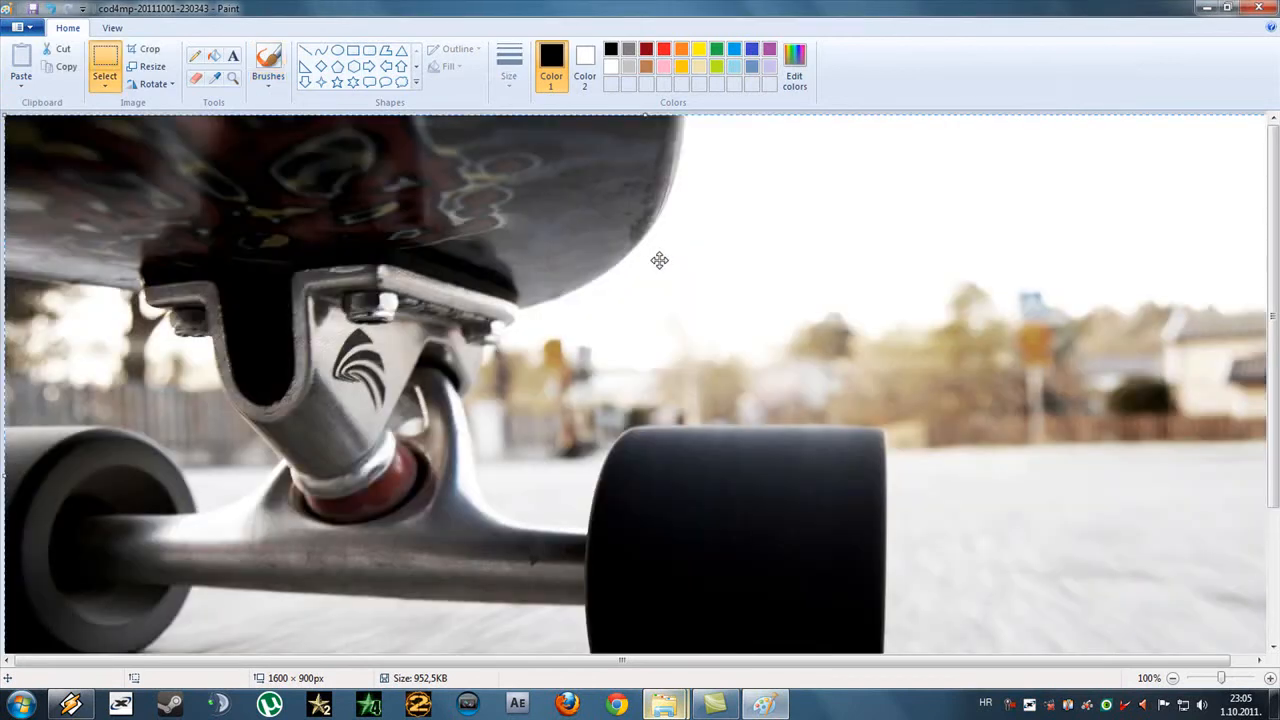
scroll("down", 3)
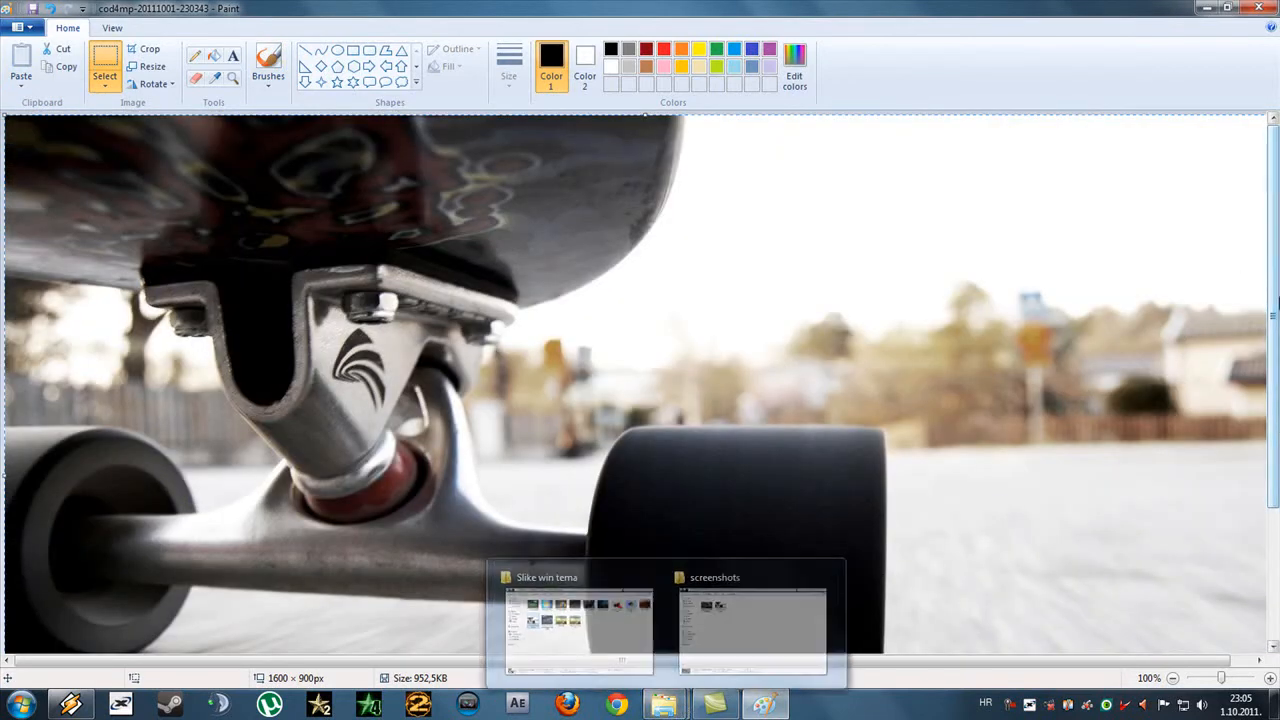
Step: Save it as PNG, replacing the original cod4mp screenshot file
left_click(22, 27)
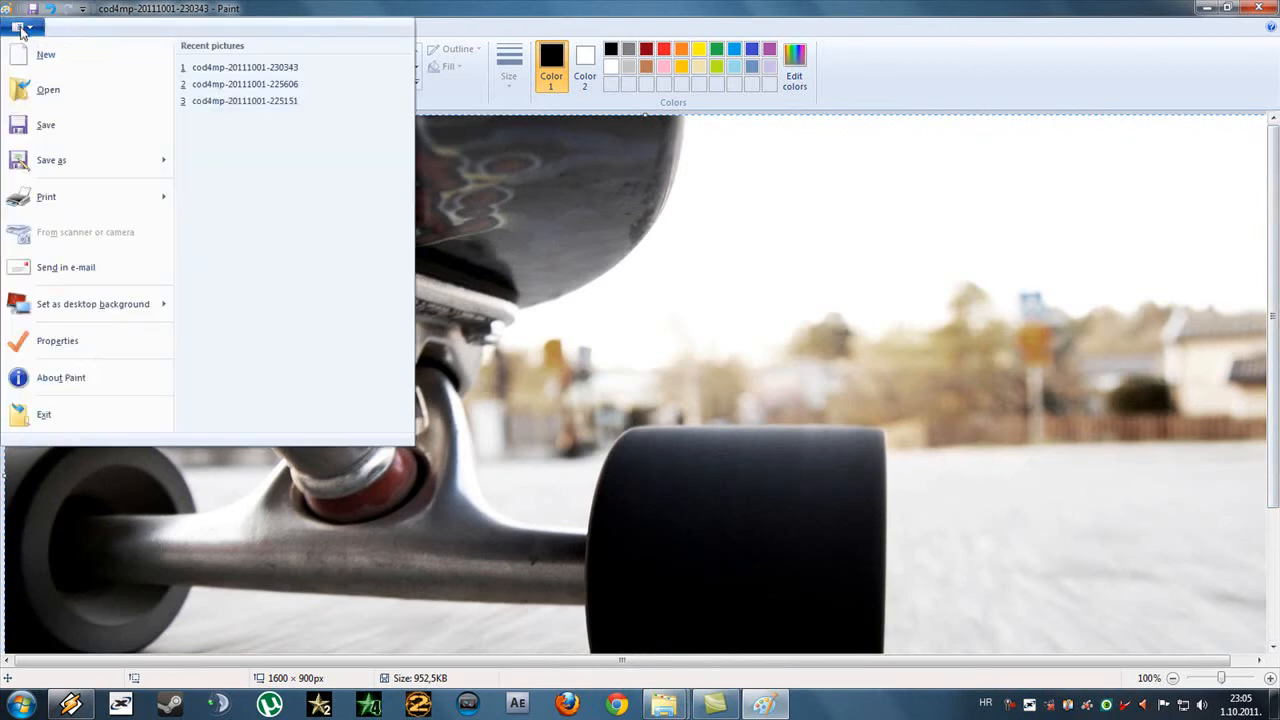
left_click(51, 160)
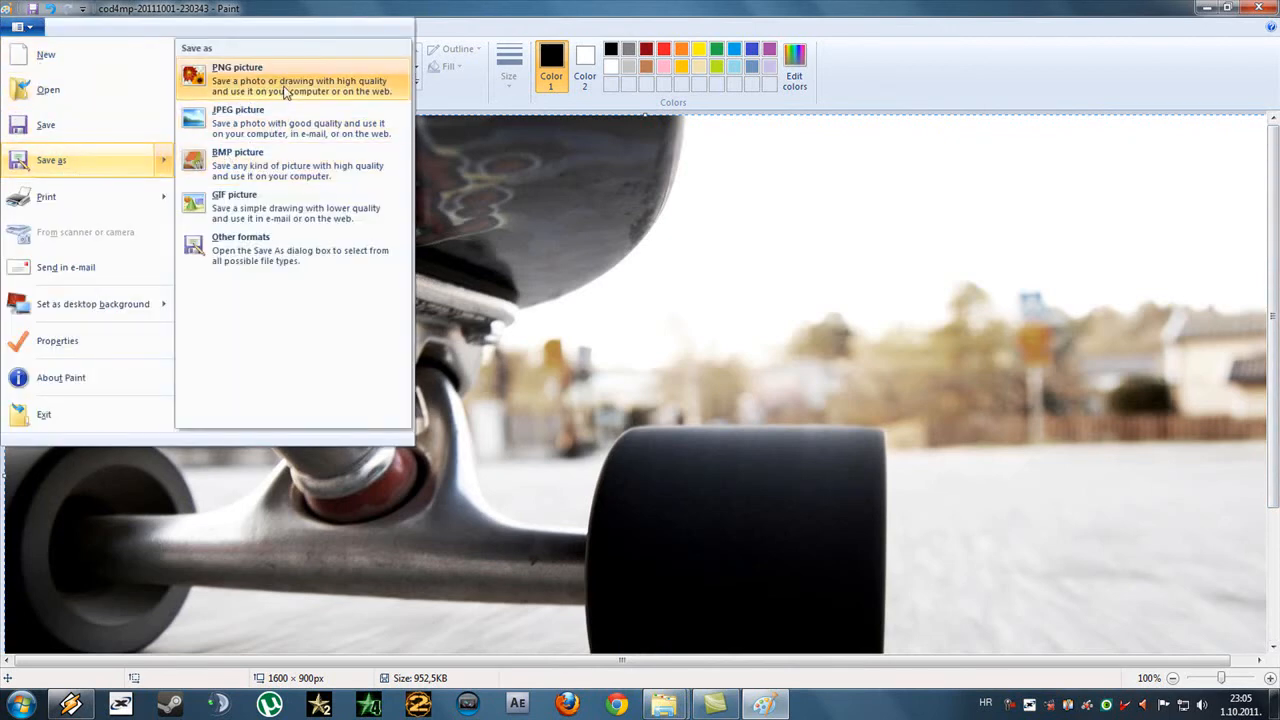
left_click(237, 84)
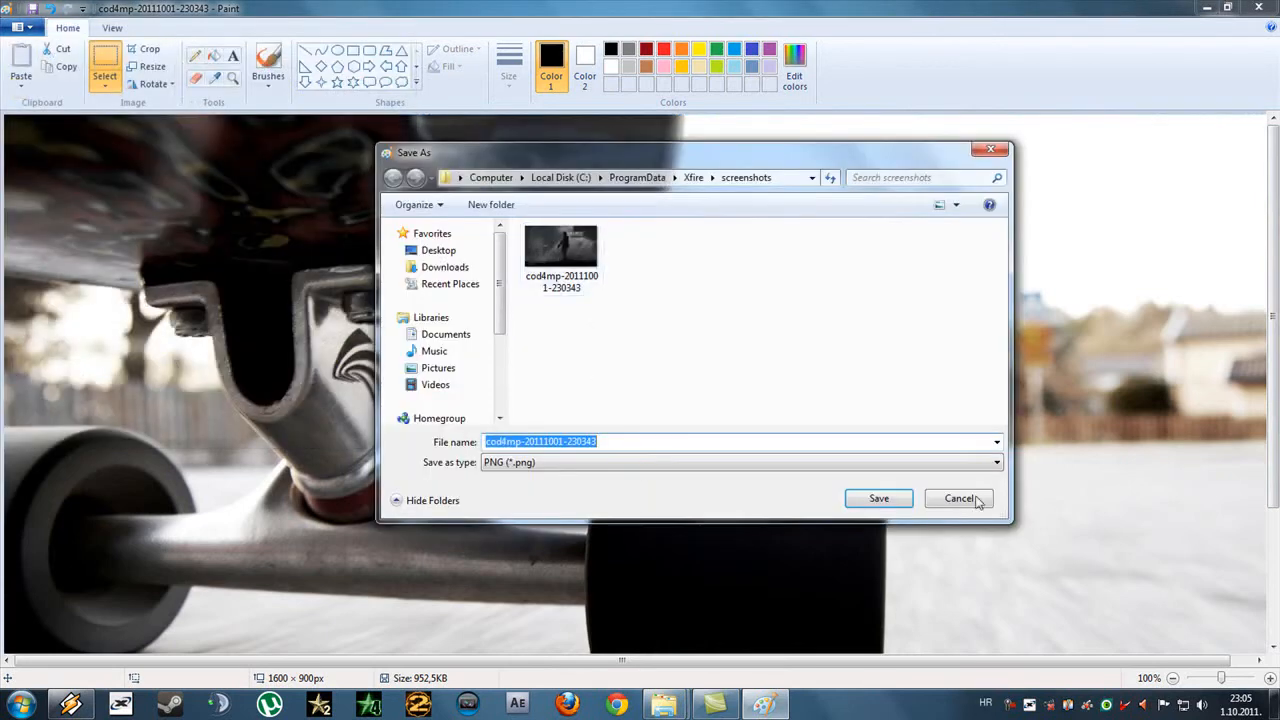
left_click(878, 498)
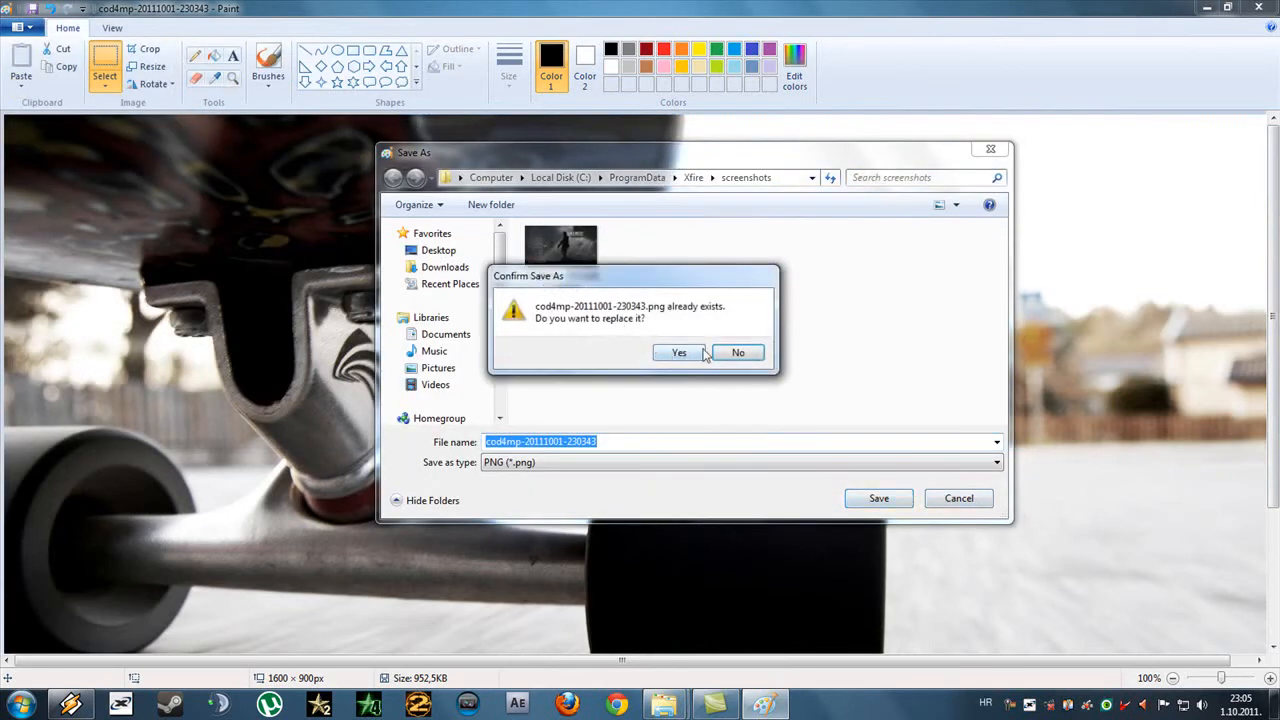
left_click(679, 352)
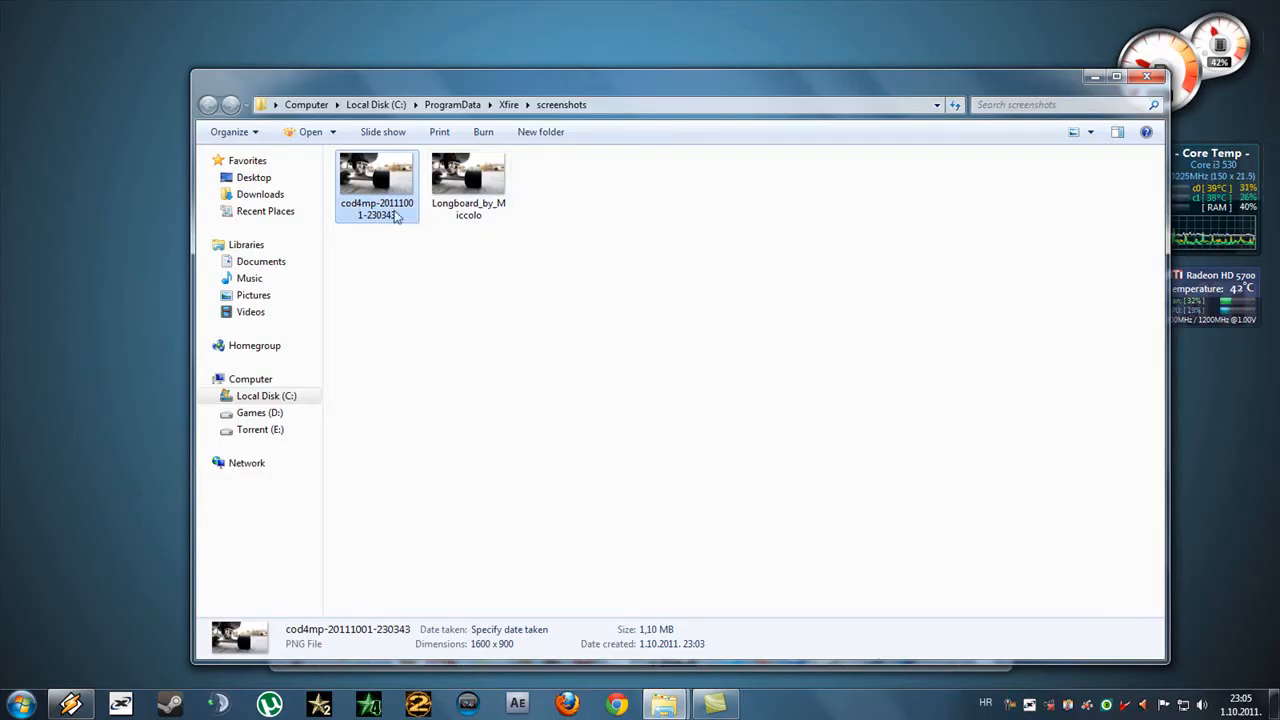
left_click(468, 180)
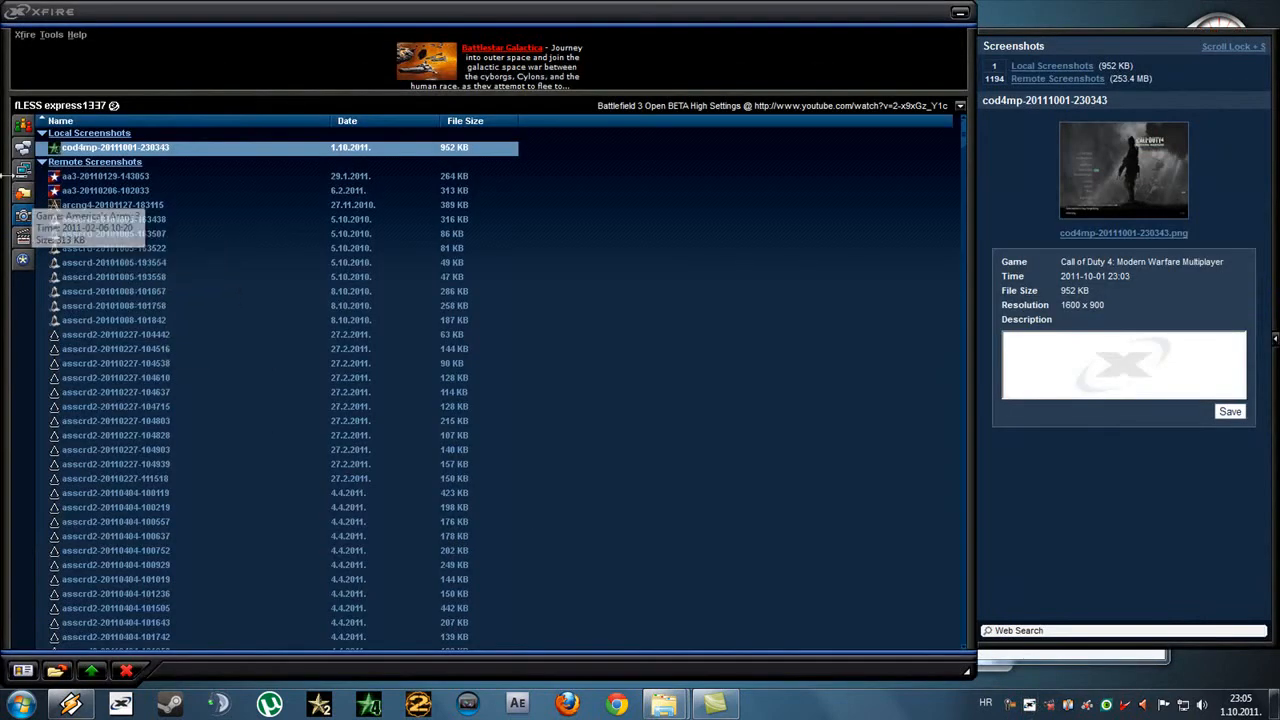
mouse_move(455, 150)
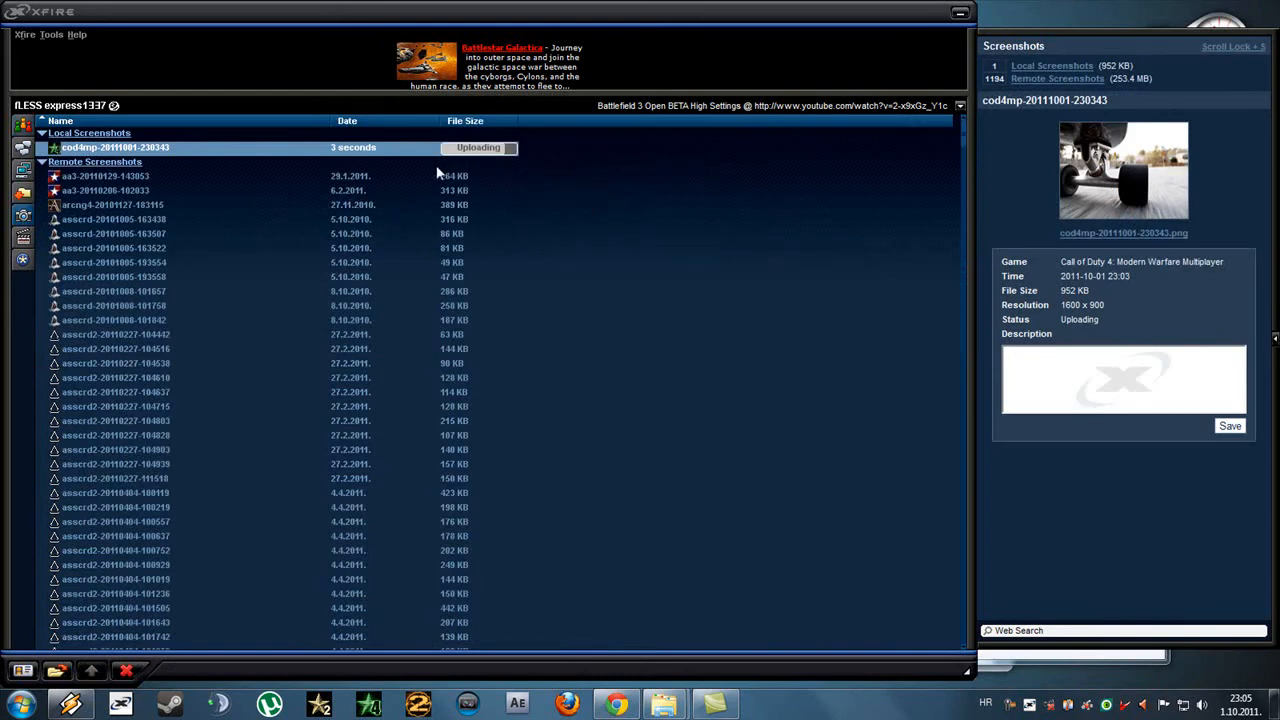
mouse_move(960, 13)
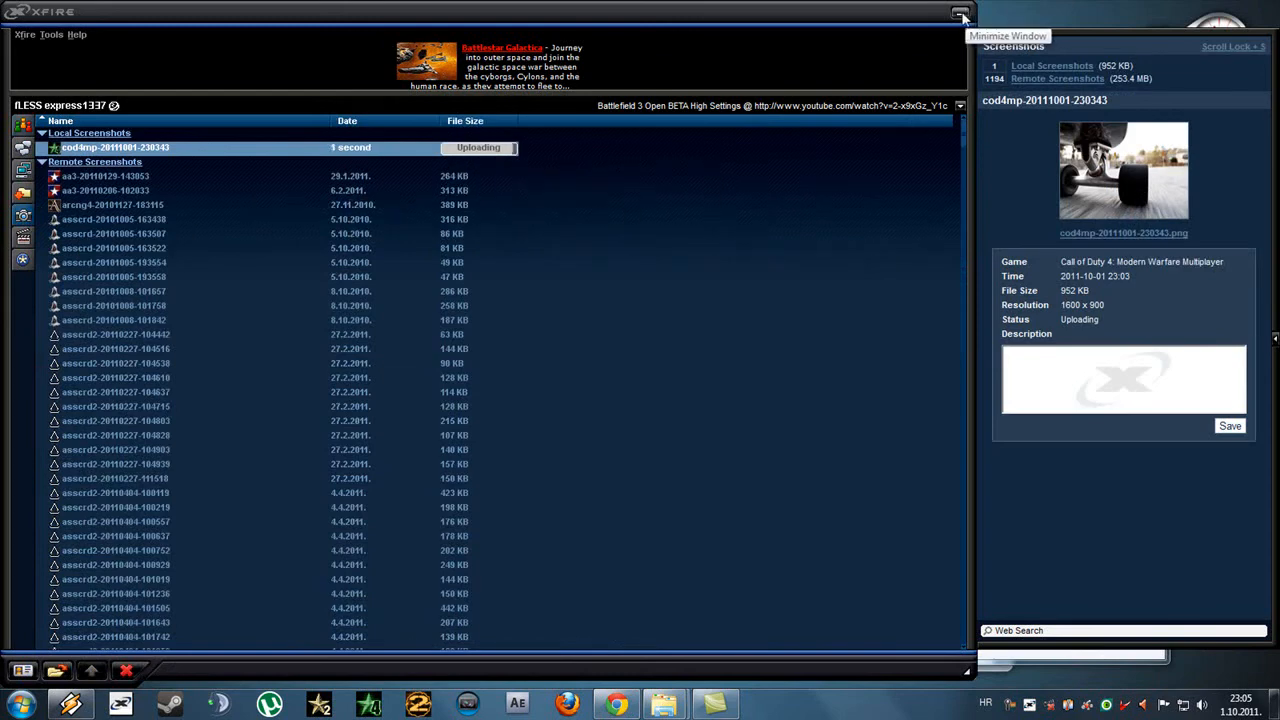
Step: Minimize the Xfire window while the skateboard screenshot uploads
left_click(960, 13)
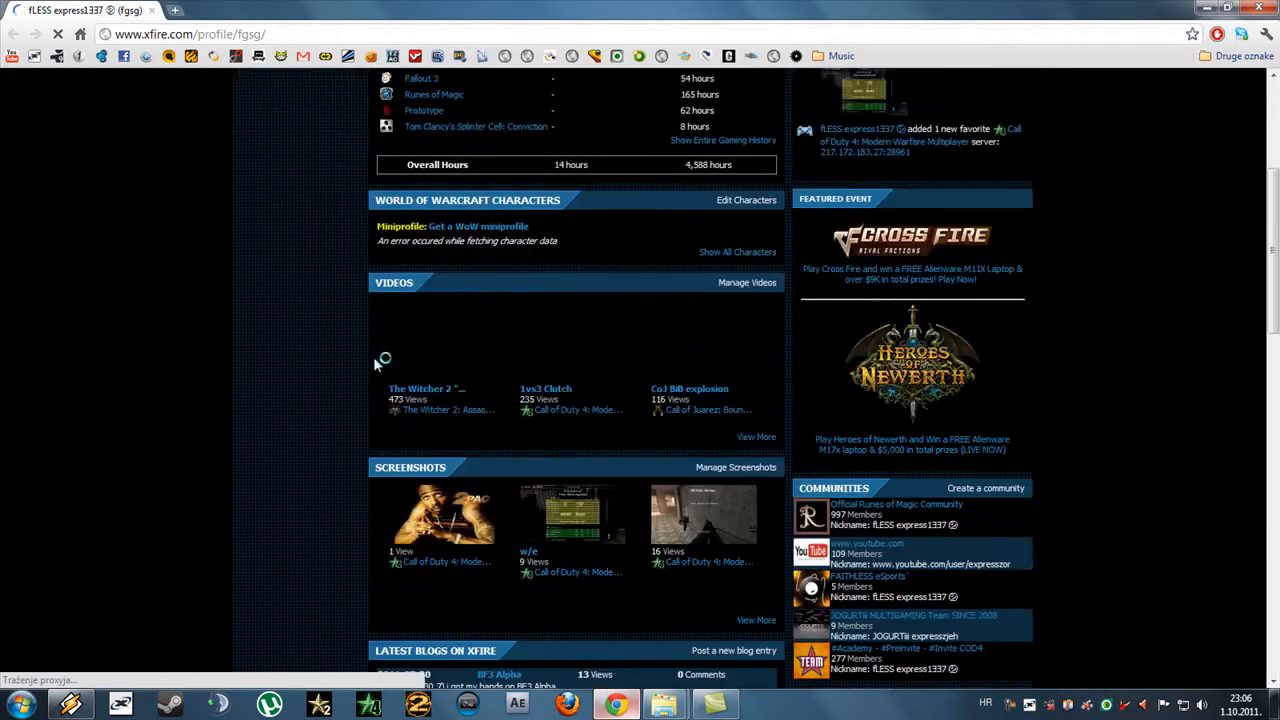
Step: Open the skateboard screenshot from the profile's Screenshots section at full size
scroll("down", 3)
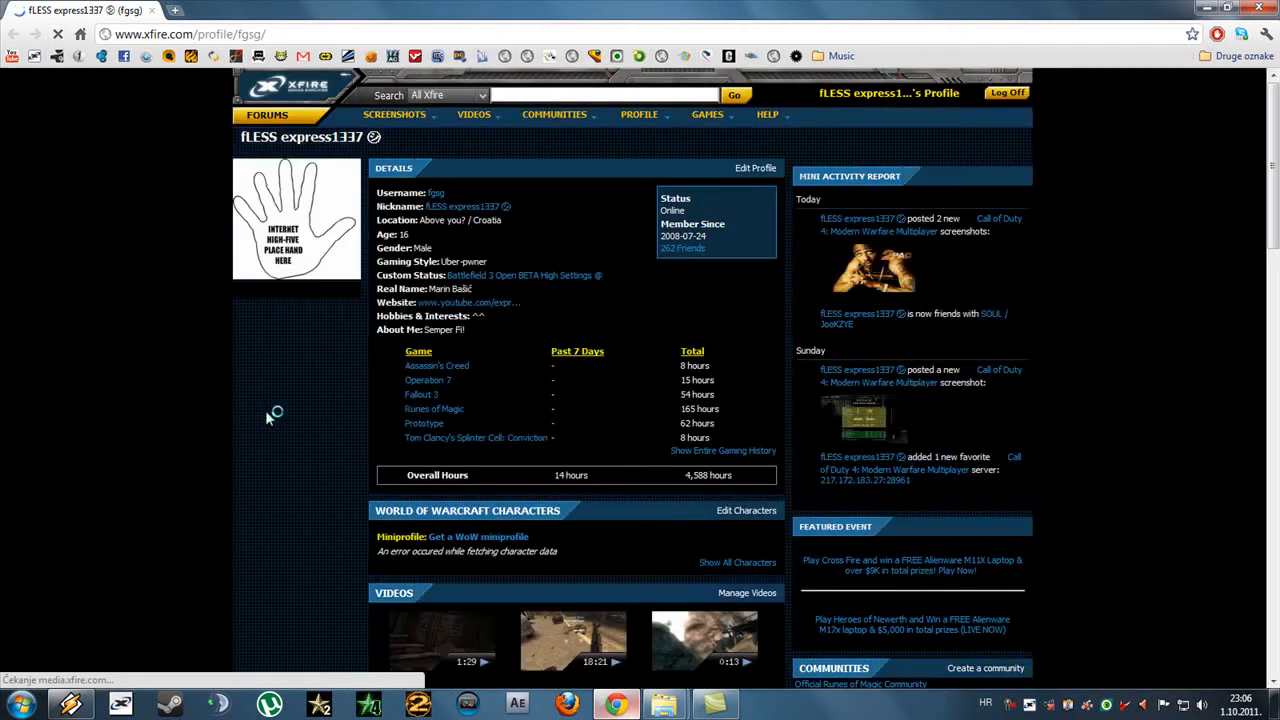
scroll("down", 3)
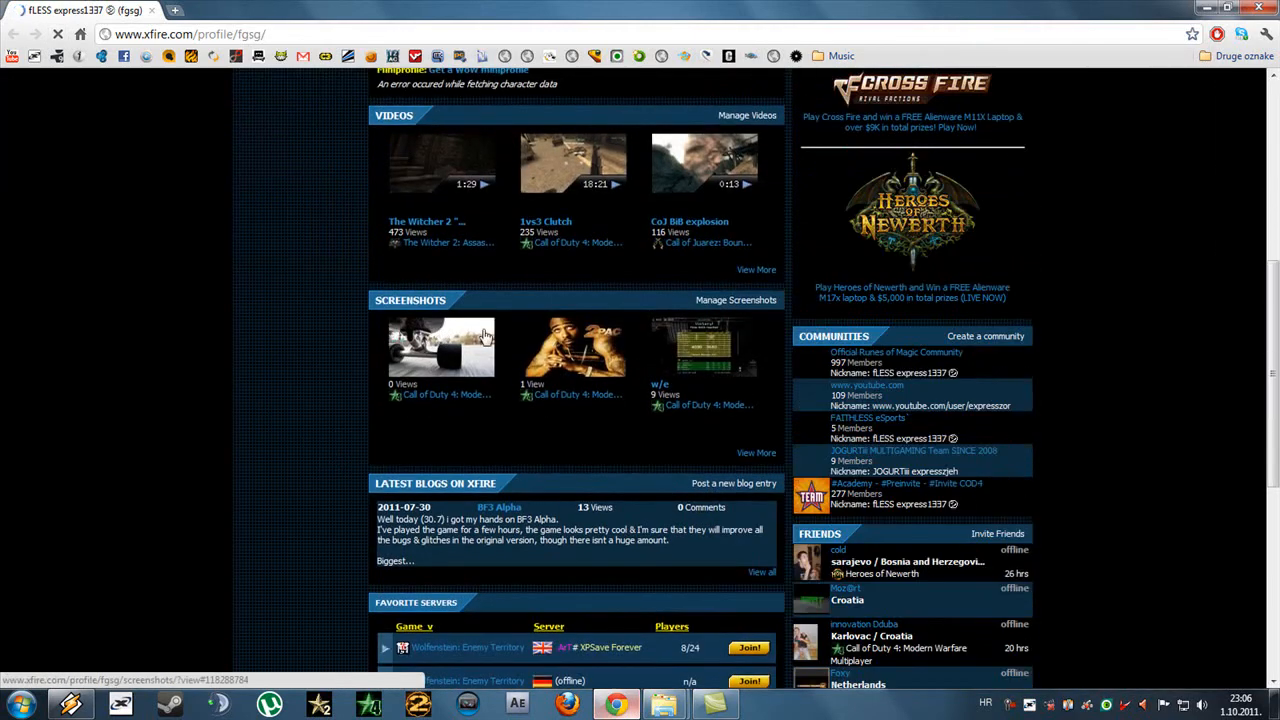
left_click(441, 348)
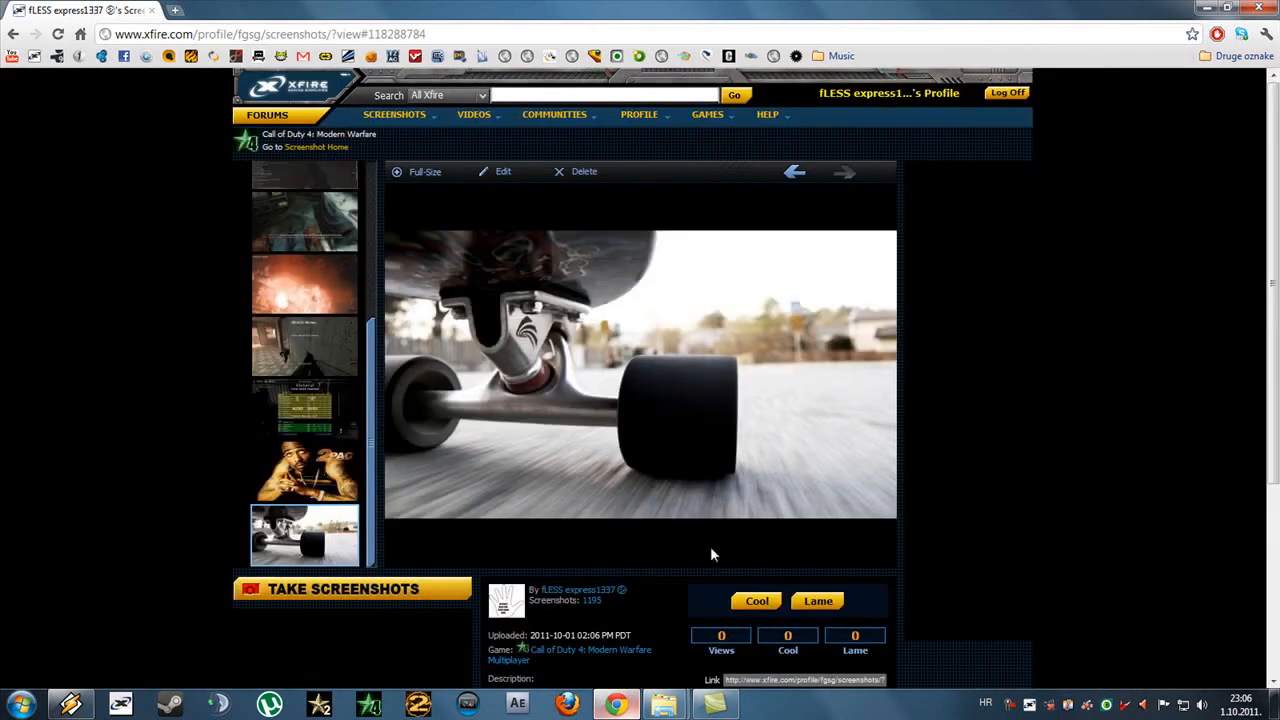
scroll("down", 3)
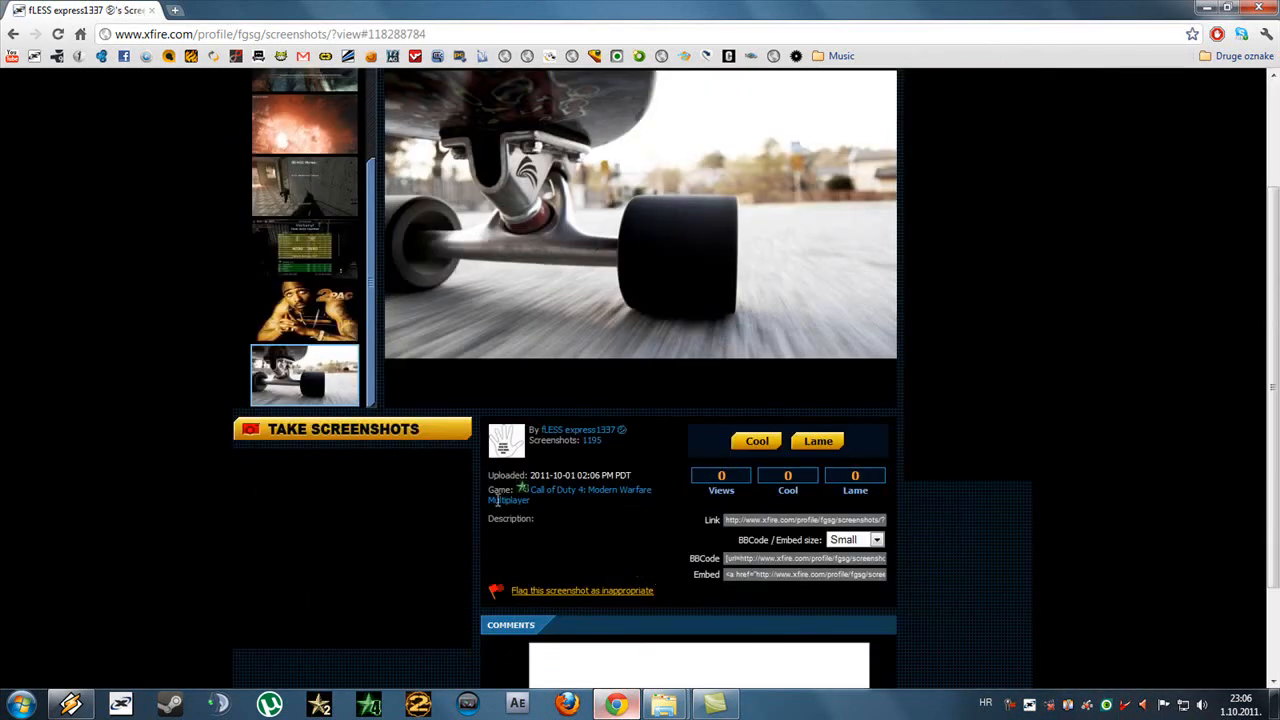
scroll("up", 3)
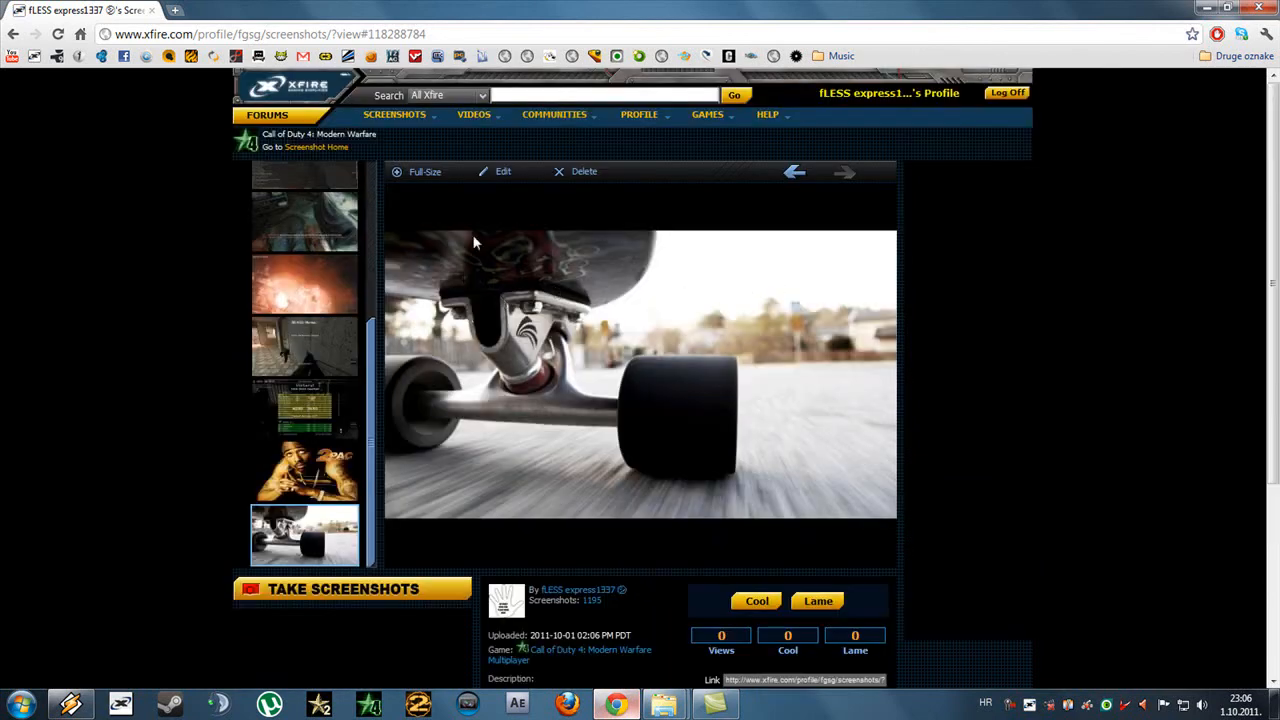
mouse_move(424, 175)
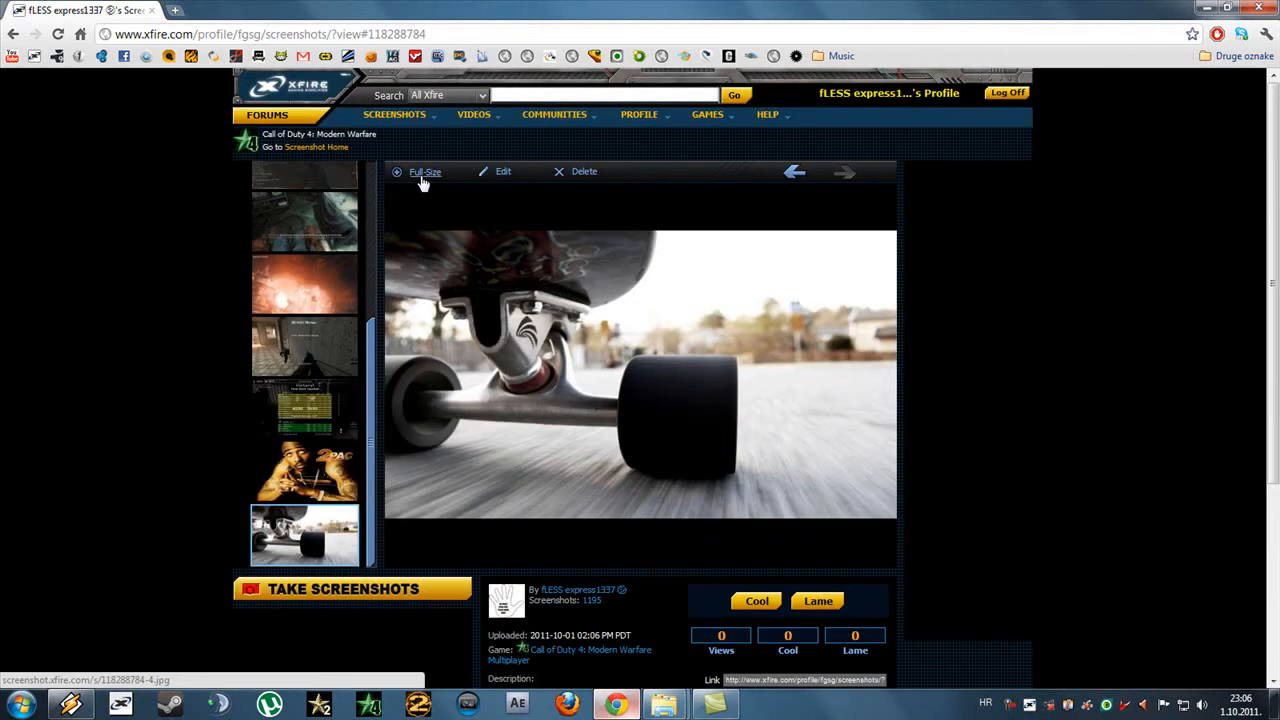
left_click(425, 172)
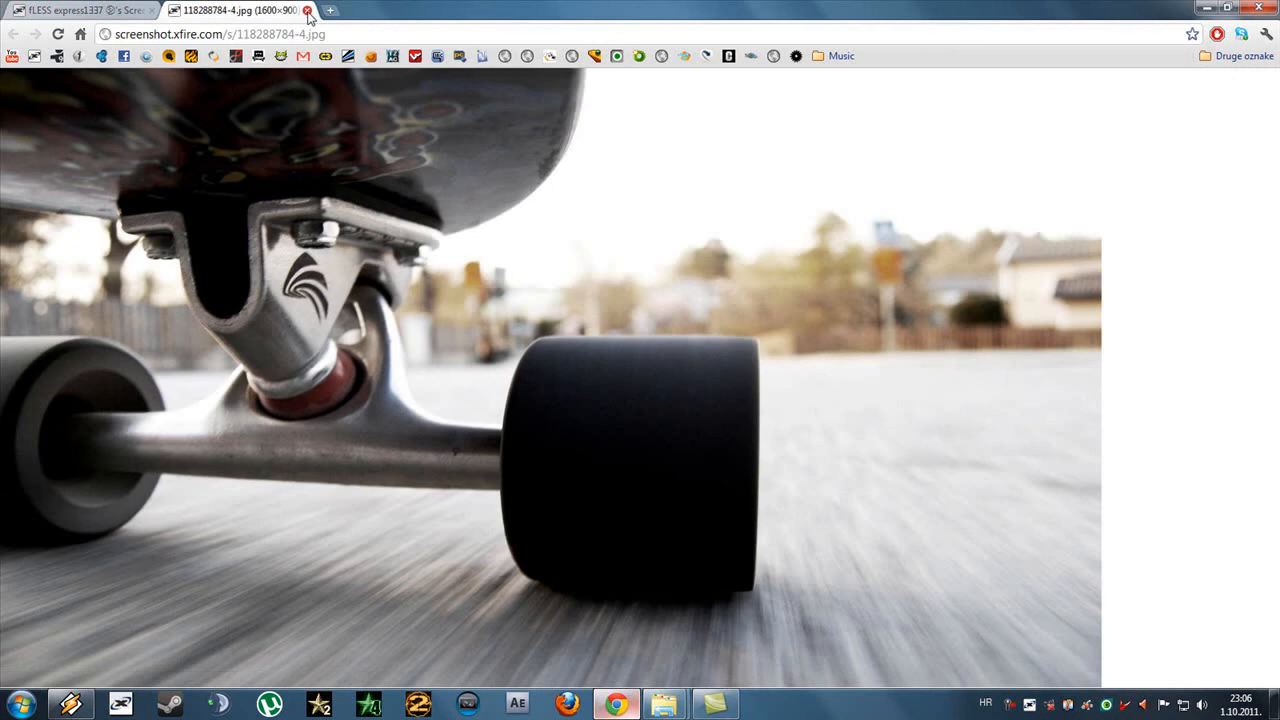